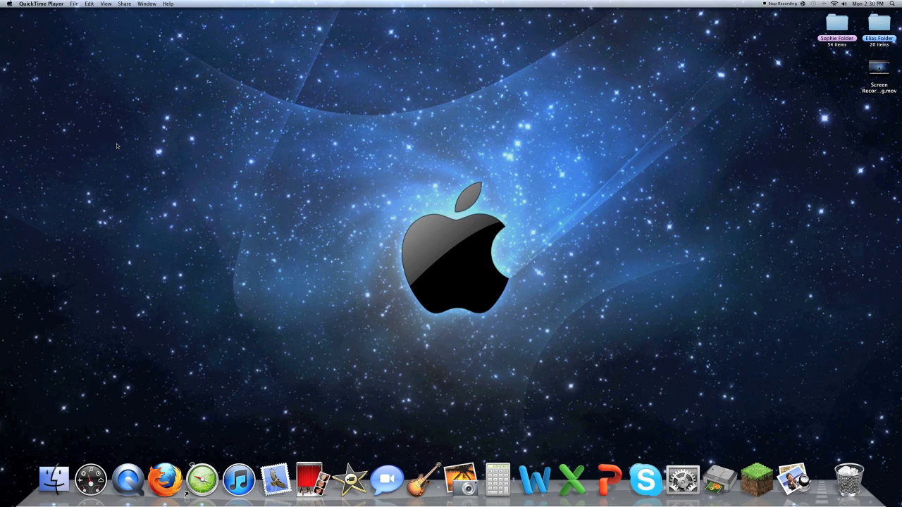
{"action": "mouse_move", "coordinate": [237, 482]}
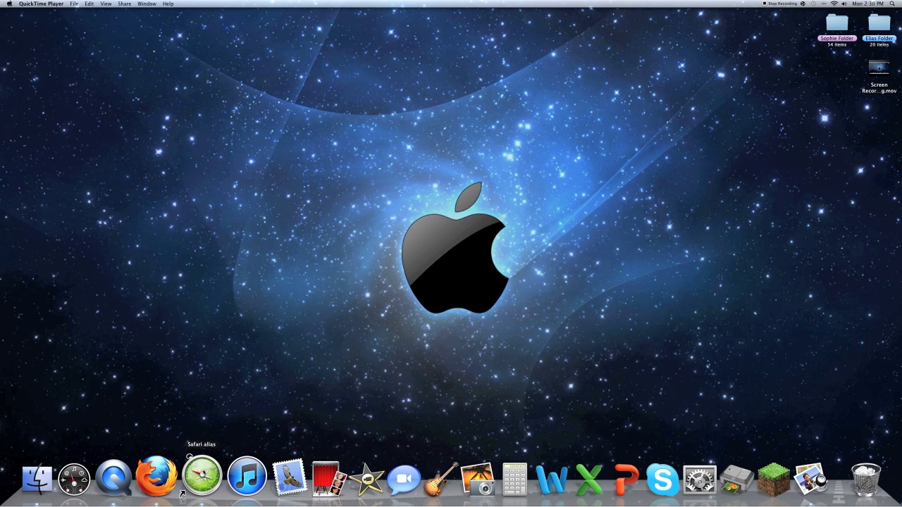
Step: Bring up the OptiFine HD forum thread in Safari and scroll to its downloads list
{"action": "left_click", "coordinate": [158, 478]}
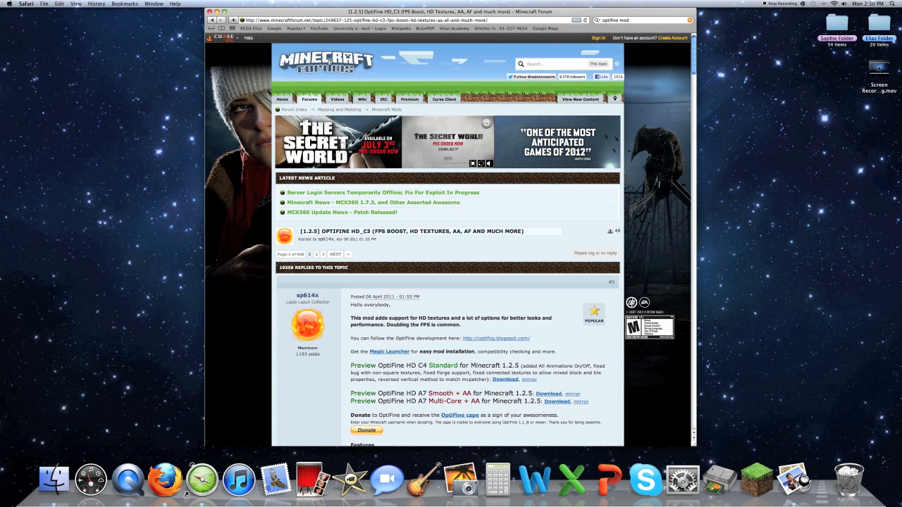
{"action": "scroll", "scroll_direction": "down", "scroll_amount": 3}
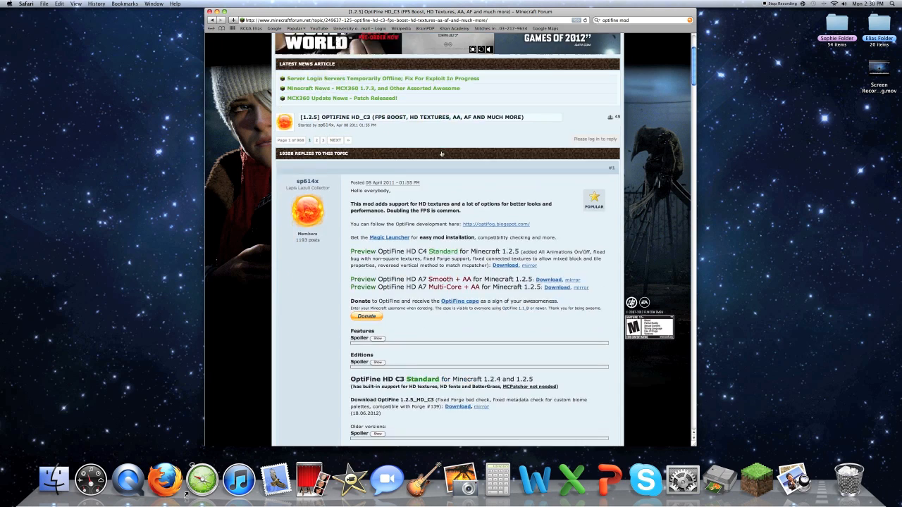
{"action": "scroll", "scroll_direction": "down", "scroll_amount": 3}
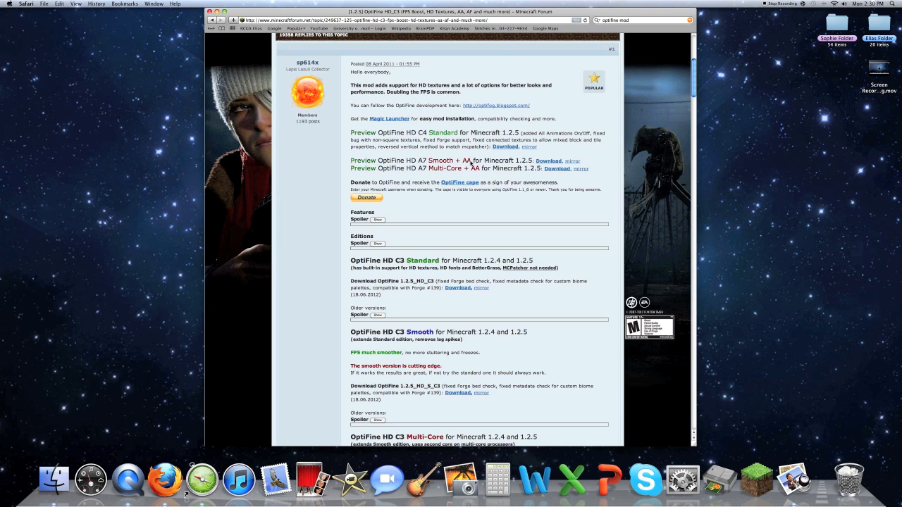
{"action": "mouse_move", "coordinate": [471, 164]}
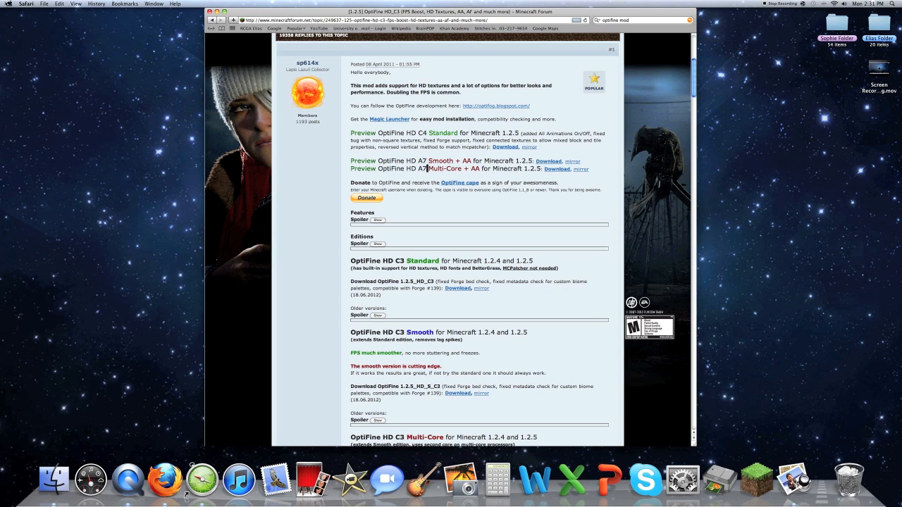
Step: Follow the A7 Multi-Core download link for Minecraft 1.2.5
{"action": "left_click", "coordinate": [9, 4]}
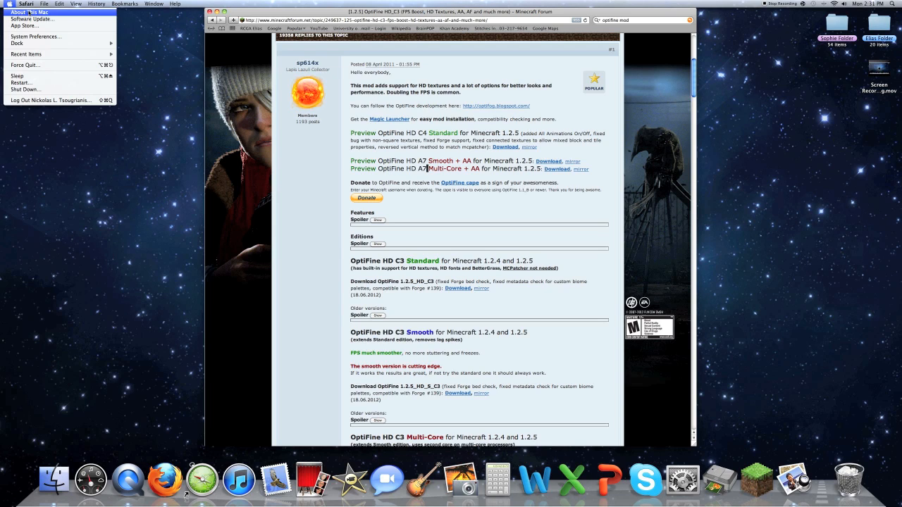
{"action": "left_click", "coordinate": [17, 11]}
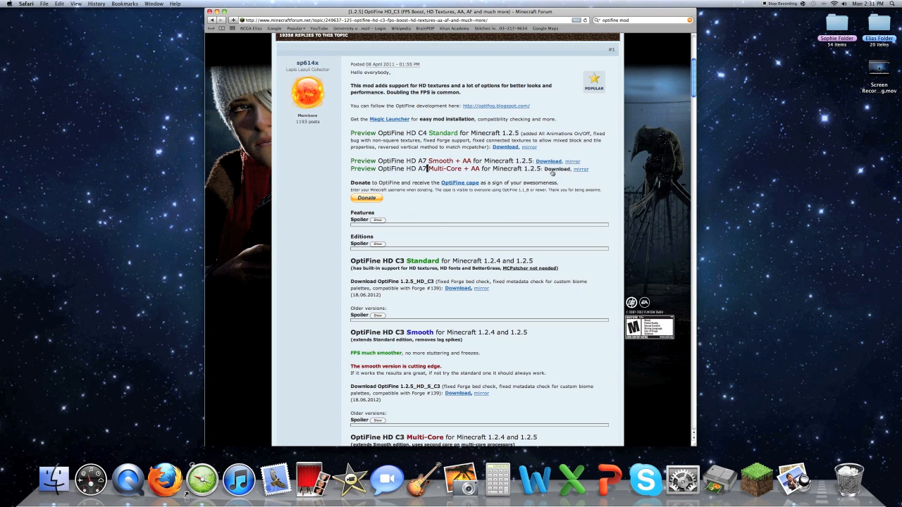
{"action": "left_click", "coordinate": [555, 169]}
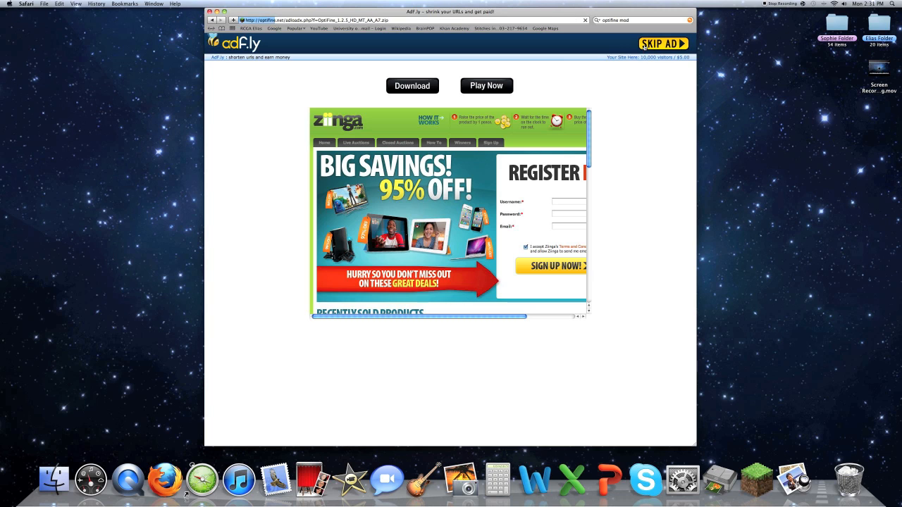
Step: Skip the adf.ly ad and download OptiFine_1.2.5_HD_MT_AA_A7.zip
{"action": "left_click", "coordinate": [661, 44]}
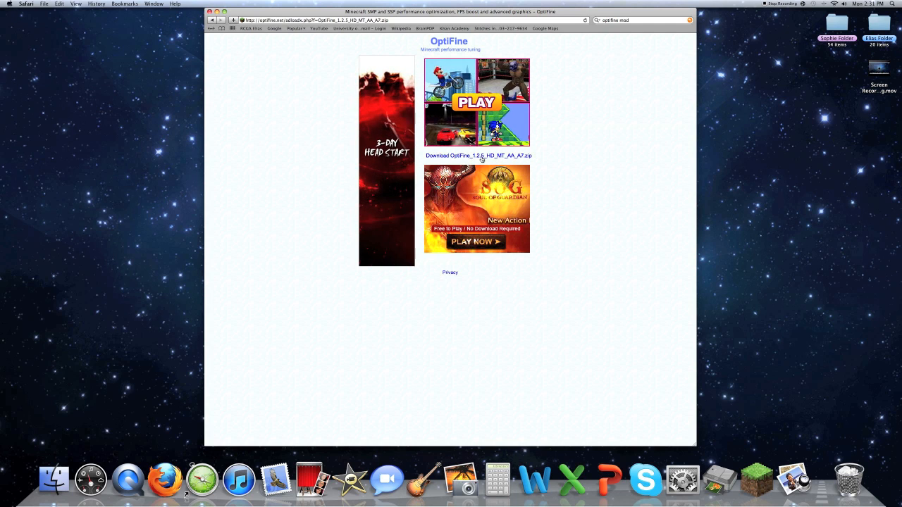
{"action": "left_click", "coordinate": [477, 155]}
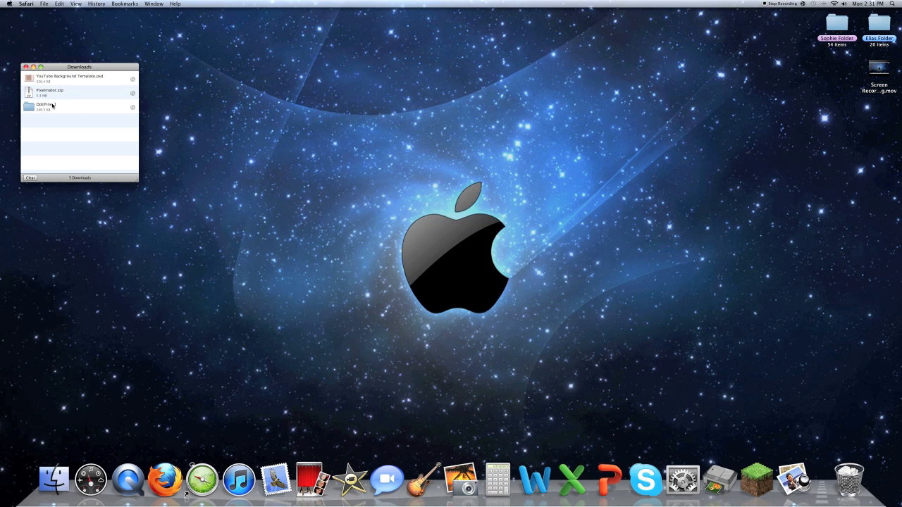
Step: Extract the downloaded OptiFine folder to the desktop and bring up a Finder window
{"action": "double_click", "coordinate": [45, 104]}
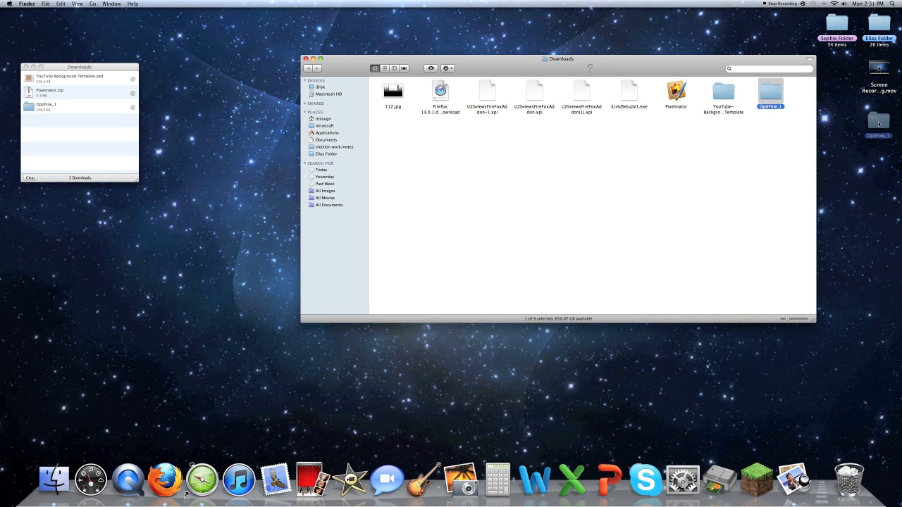
{"action": "left_click", "coordinate": [306, 59]}
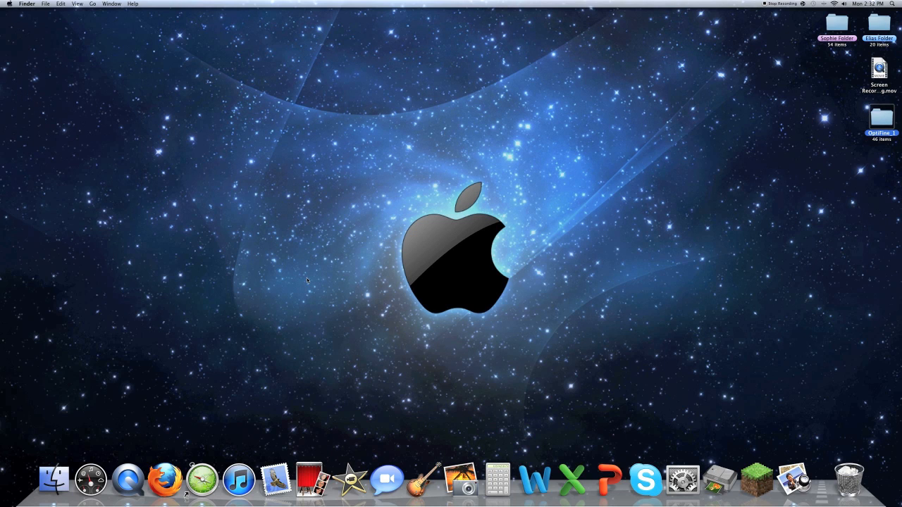
{"action": "left_click", "coordinate": [879, 119]}
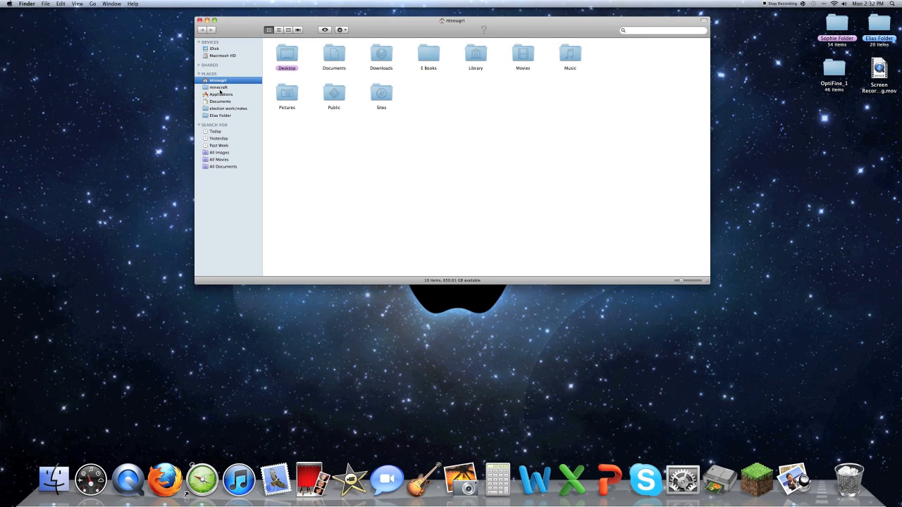
Step: Navigate Finder to Home > Library > Application Support > minecraft > bin
{"action": "left_click", "coordinate": [220, 88]}
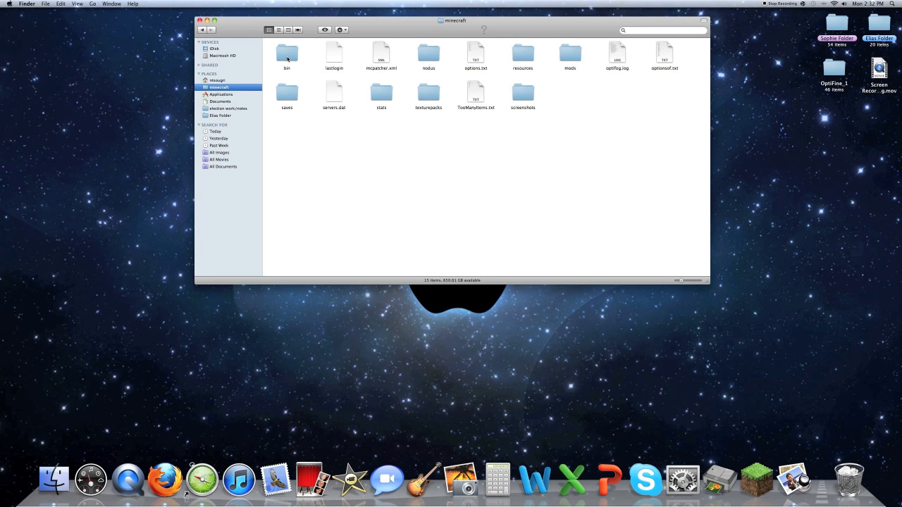
{"action": "left_click", "coordinate": [218, 80]}
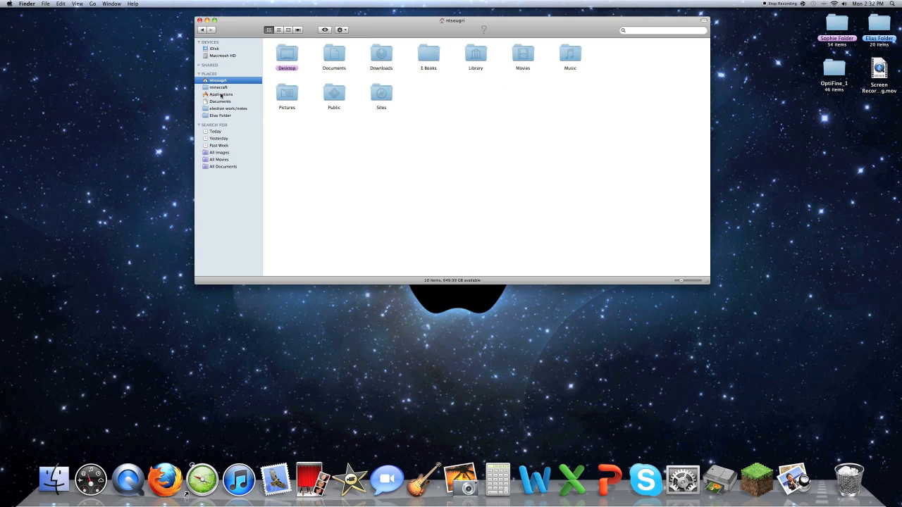
{"action": "double_click", "coordinate": [476, 54]}
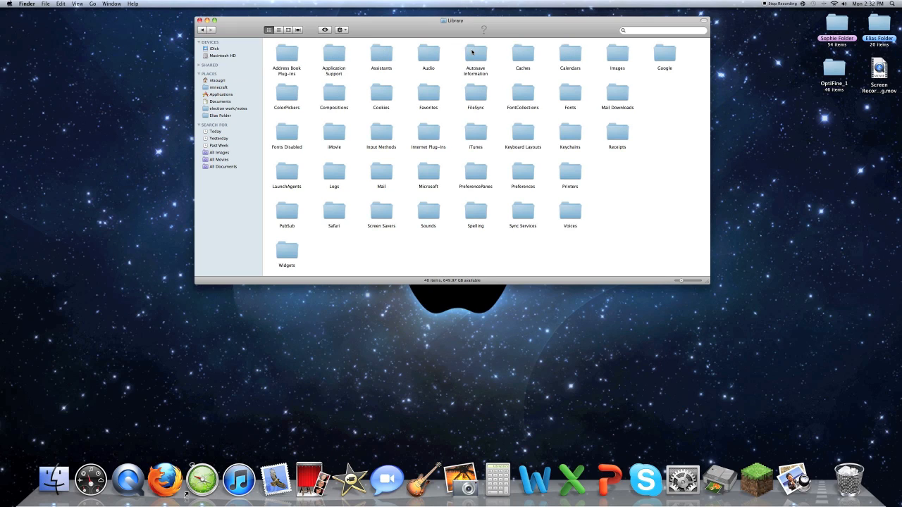
{"action": "left_click", "coordinate": [332, 54]}
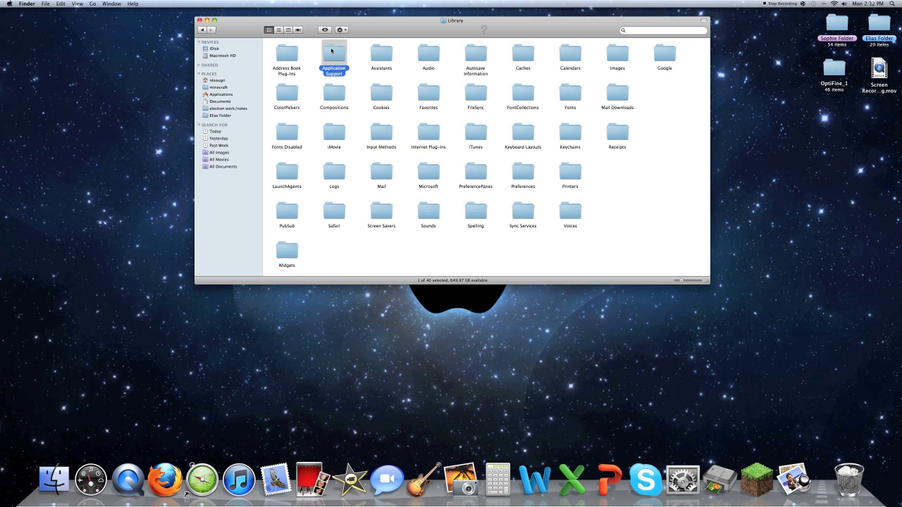
{"action": "double_click", "coordinate": [333, 55]}
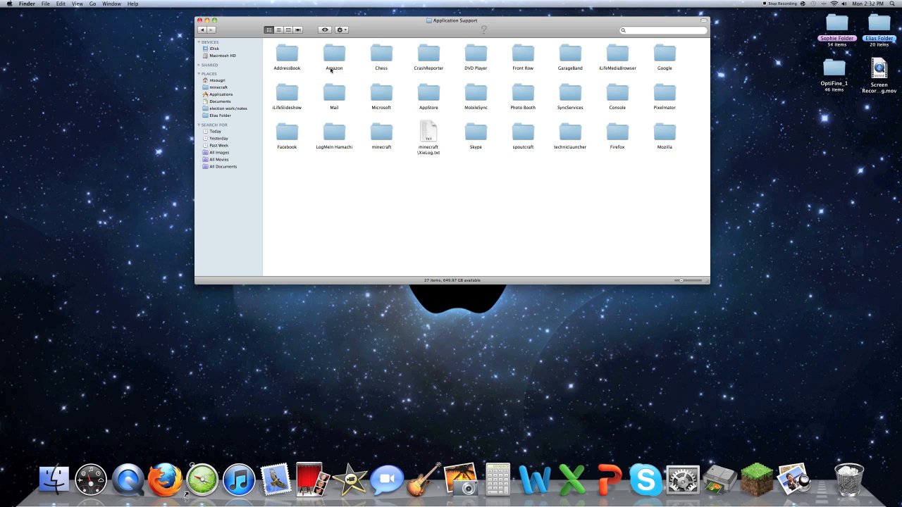
{"action": "left_click", "coordinate": [380, 134]}
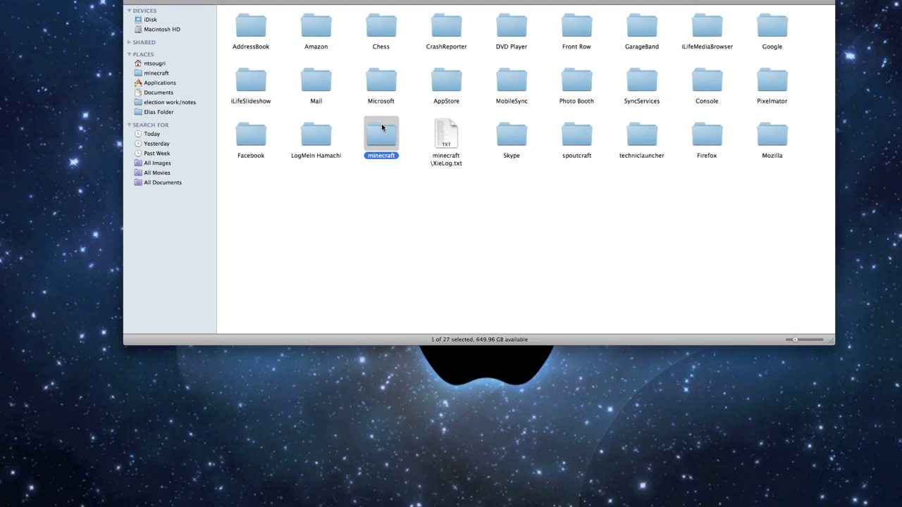
{"action": "double_click", "coordinate": [380, 133]}
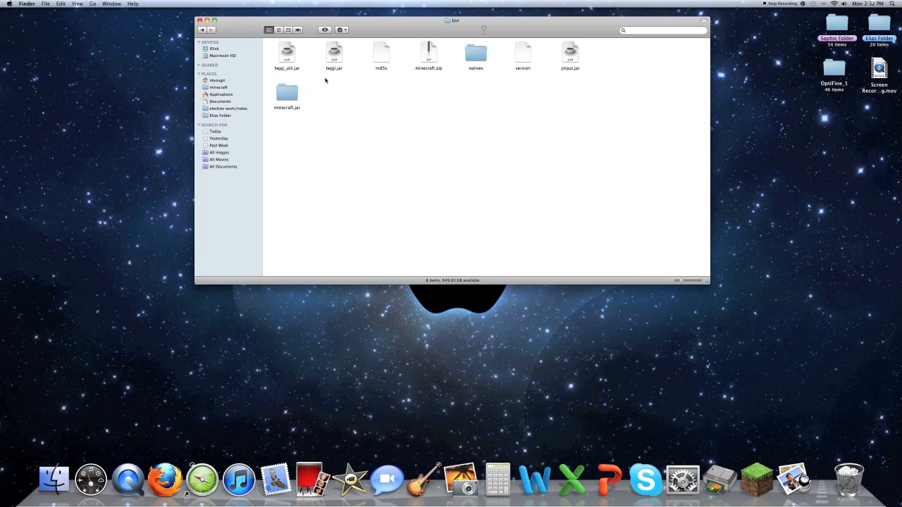
Step: Move the extra folder out of bin and rename minecraft.zip back to minecraft.jar
{"action": "left_click_drag", "start_coordinate": [287, 93], "coordinate": [472, 225]}
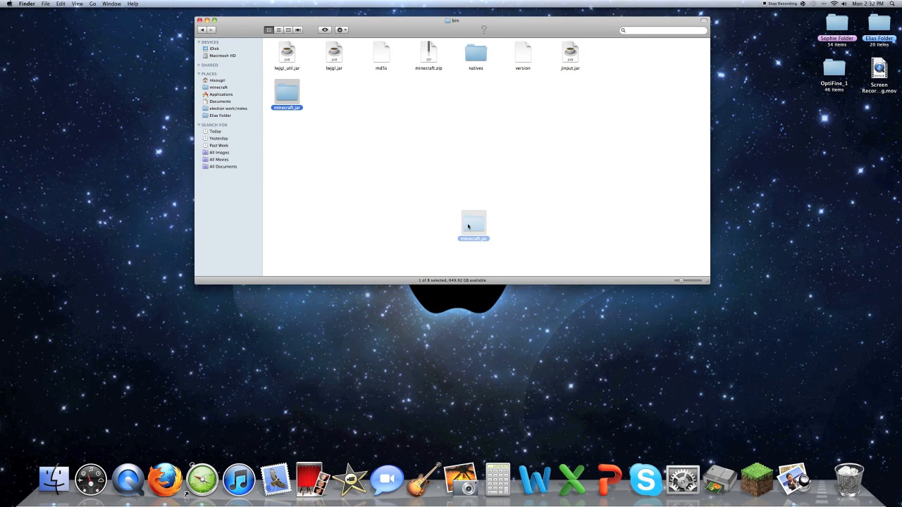
{"action": "left_click_drag", "start_coordinate": [474, 225], "coordinate": [287, 92]}
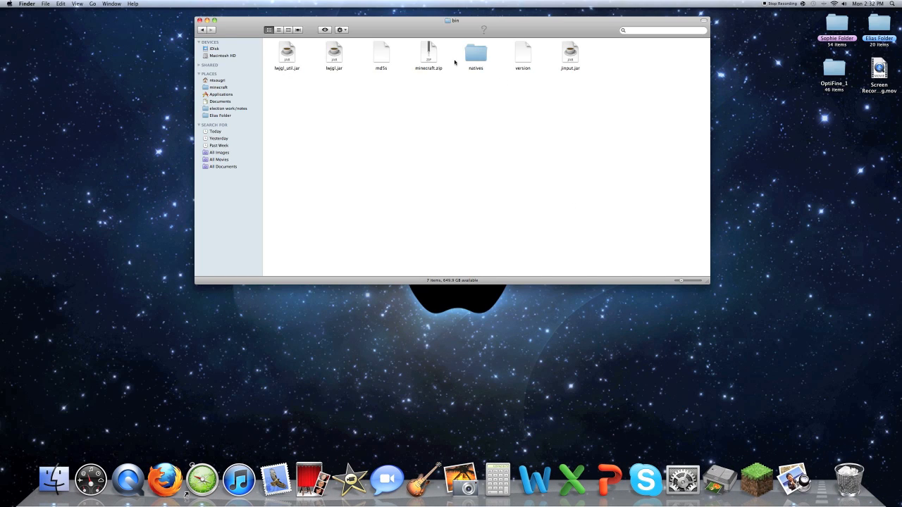
{"action": "left_click", "coordinate": [429, 55]}
{"action": "type", "text": "jar"}
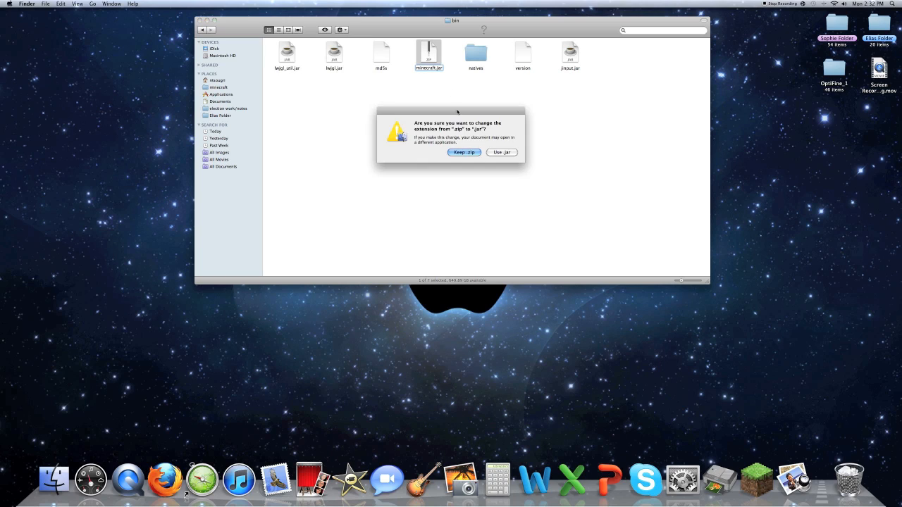
{"action": "left_click", "coordinate": [502, 152]}
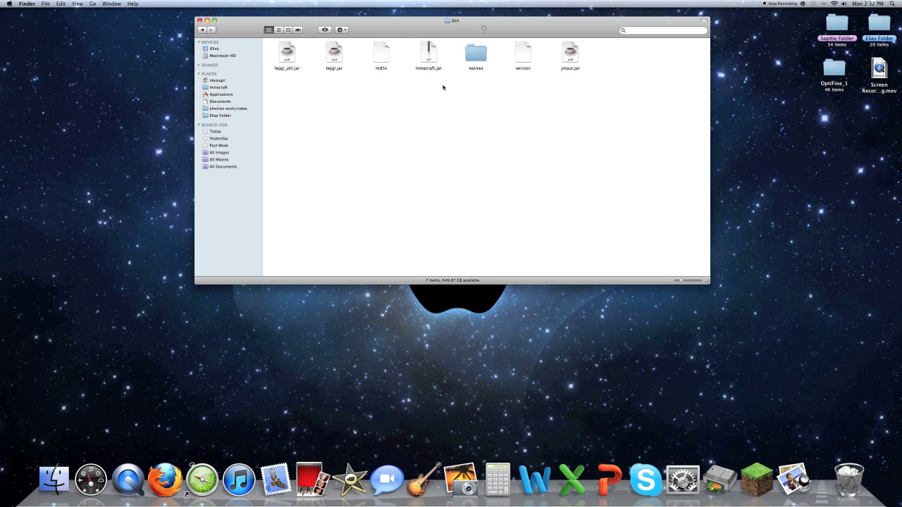
{"action": "left_click", "coordinate": [428, 53]}
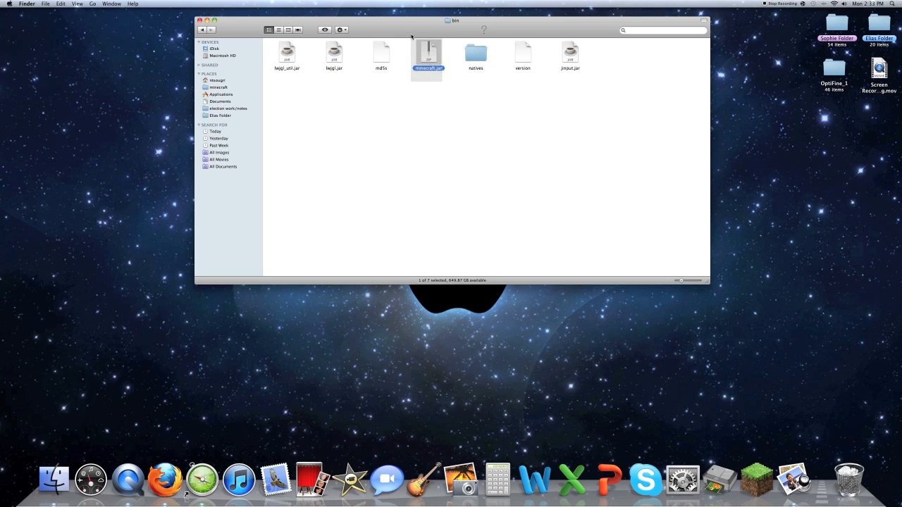
{"action": "left_click", "coordinate": [334, 55]}
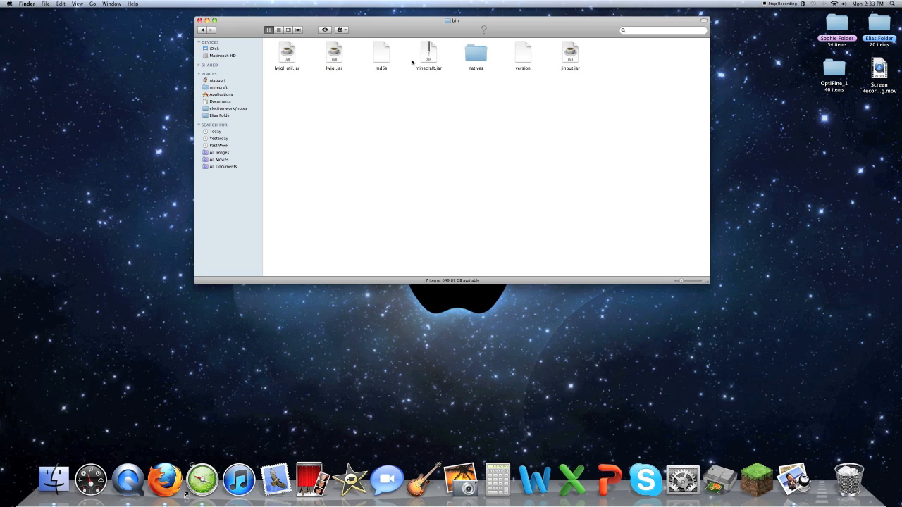
Step: Unpack minecraft.jar with Archive Utility into a minecraft folder, dismissing the launch error
{"action": "right_click", "coordinate": [428, 55]}
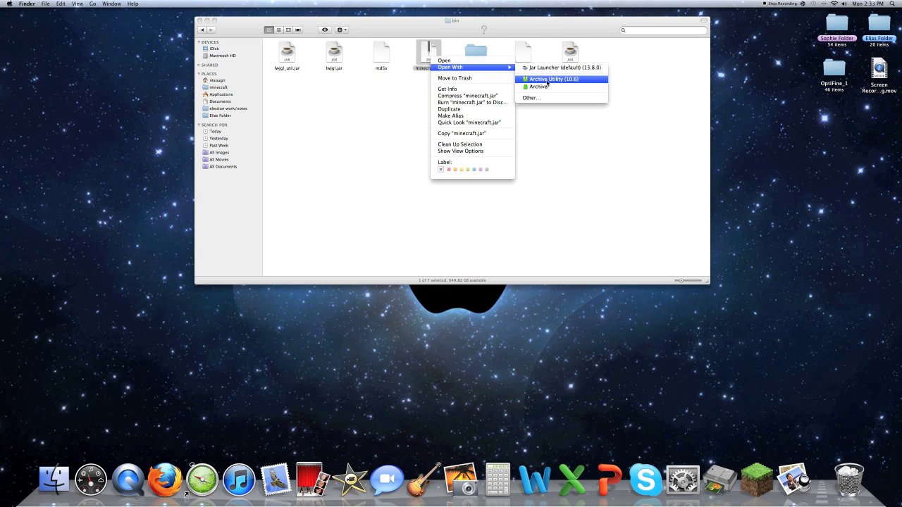
{"action": "left_click", "coordinate": [553, 79]}
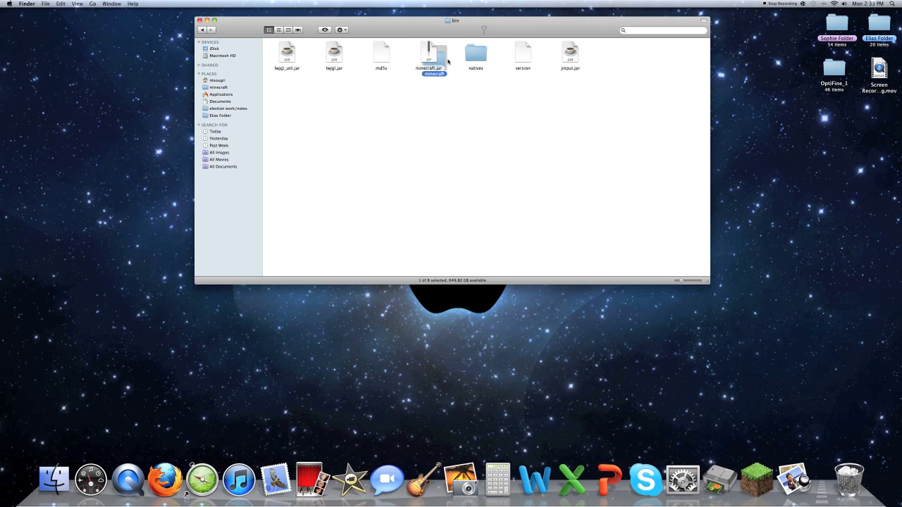
{"action": "double_click", "coordinate": [434, 53]}
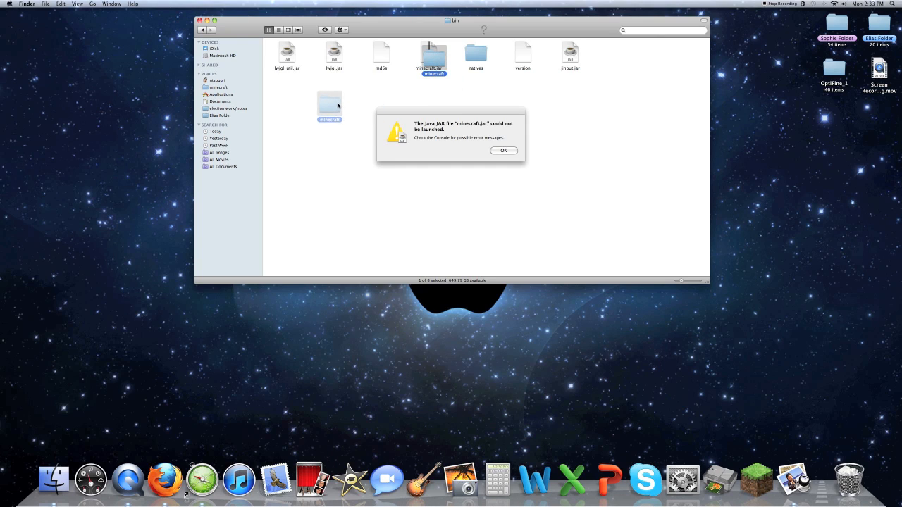
{"action": "left_click", "coordinate": [503, 149]}
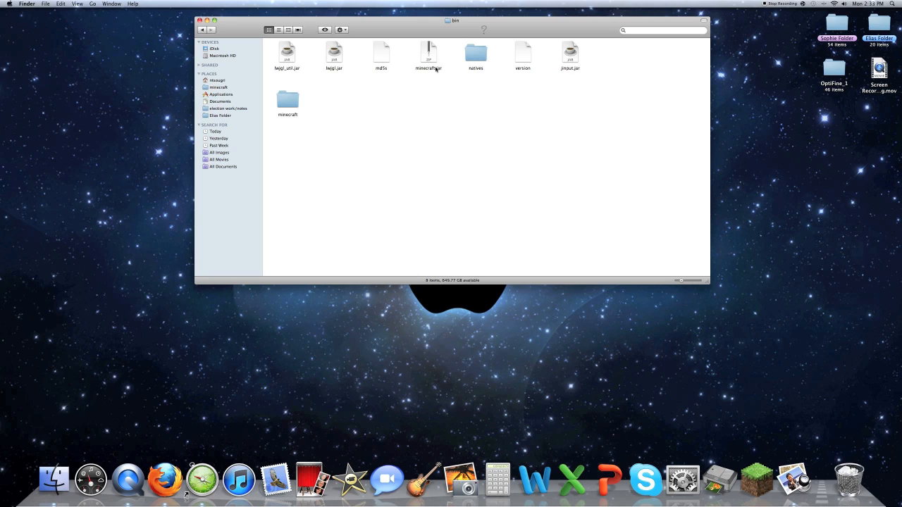
Step: Rename the original jar to minecraftbackup, rename the minecraft folder to minecraft.jar and open it
{"action": "left_click", "coordinate": [428, 55]}
{"action": "type", "text": "backup"}
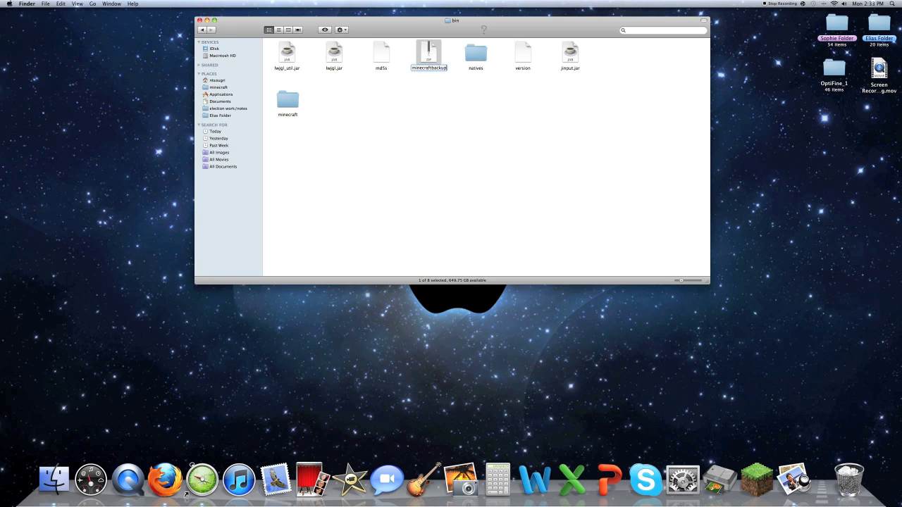
{"action": "left_click", "coordinate": [288, 99]}
{"action": "type", "text": ".jar"}
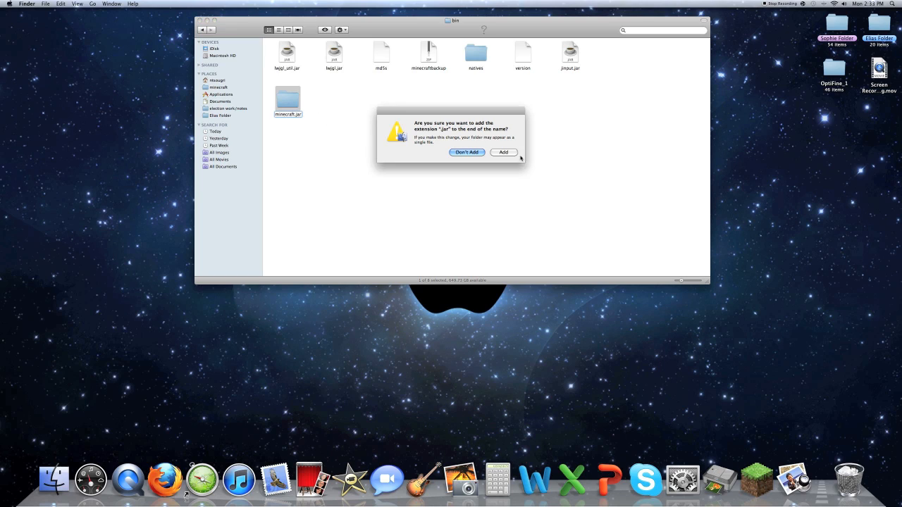
{"action": "left_click", "coordinate": [467, 153]}
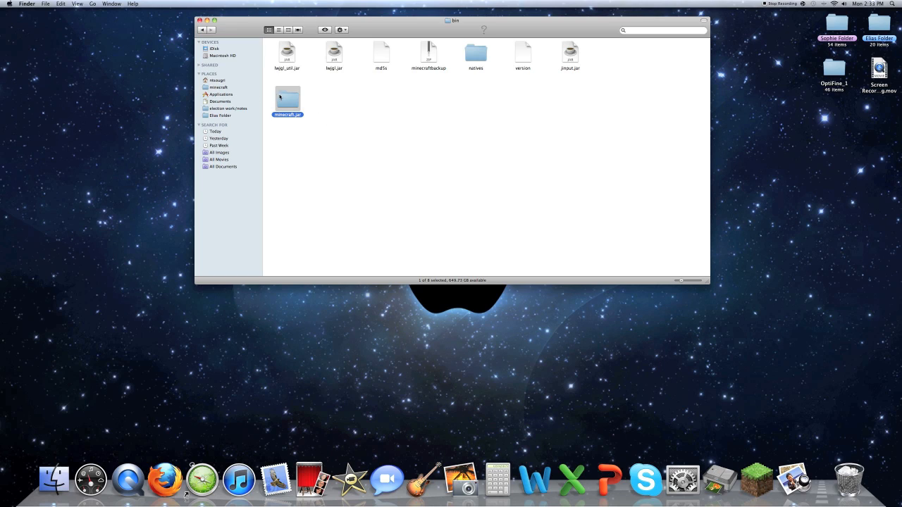
{"action": "double_click", "coordinate": [287, 97]}
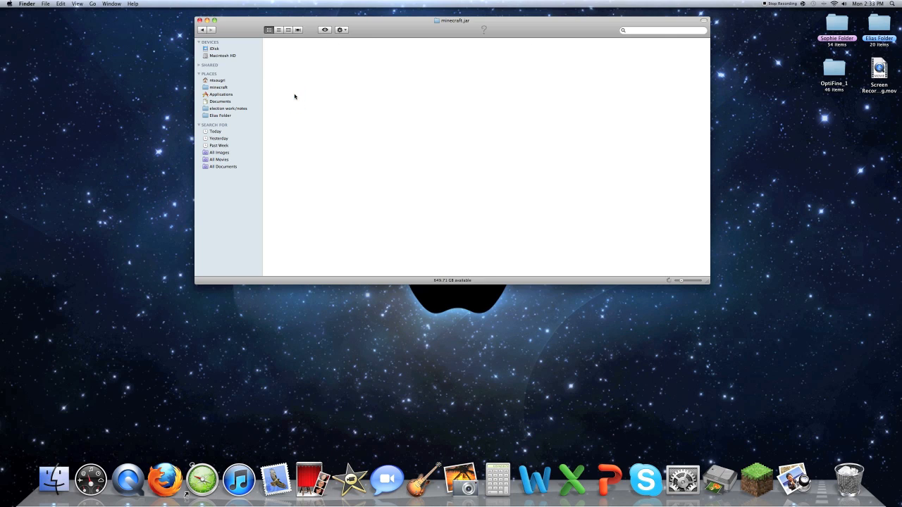
Step: Browse the minecraft.jar contents in List view, then close the window to show the desktop
{"action": "left_click", "coordinate": [269, 30]}
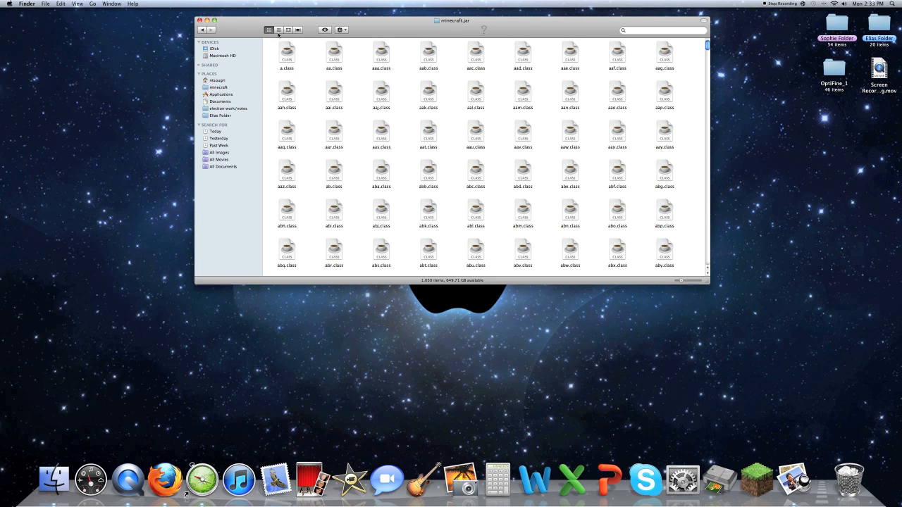
{"action": "left_click", "coordinate": [279, 29]}
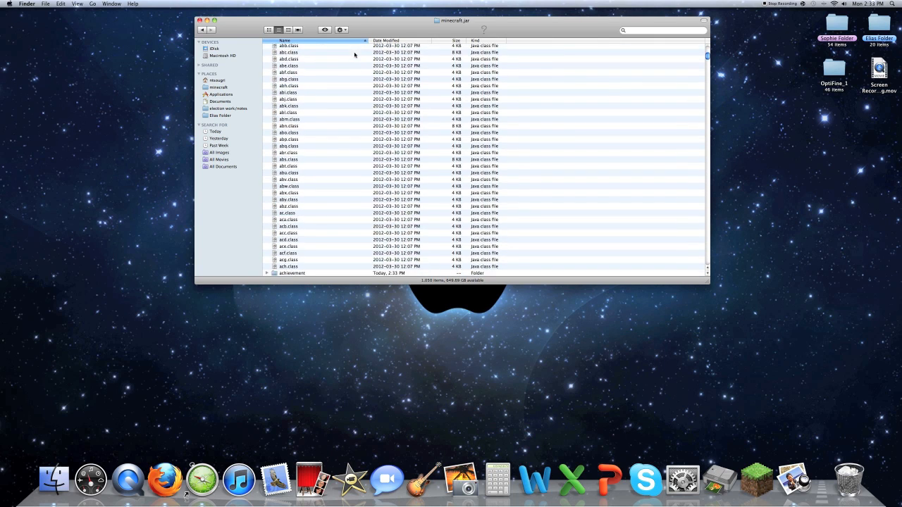
{"action": "scroll", "scroll_direction": "down", "scroll_amount": 3}
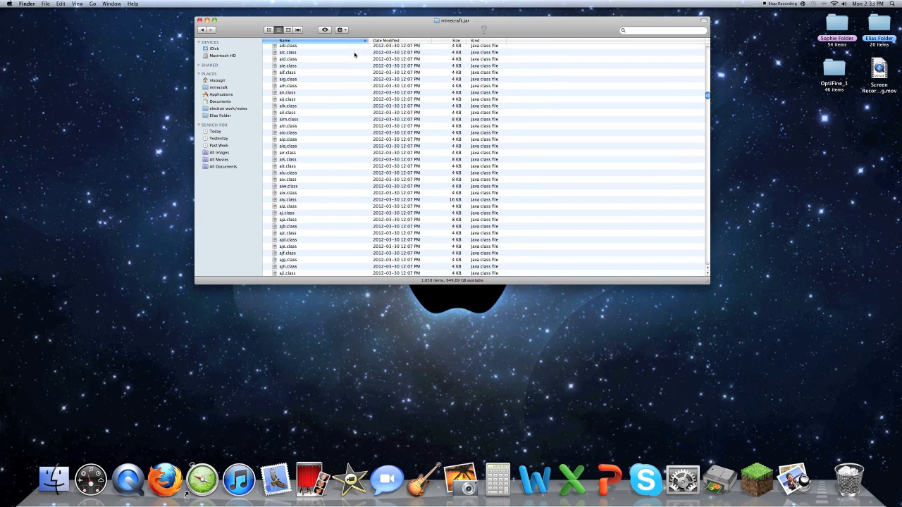
{"action": "scroll", "scroll_direction": "down", "scroll_amount": 3}
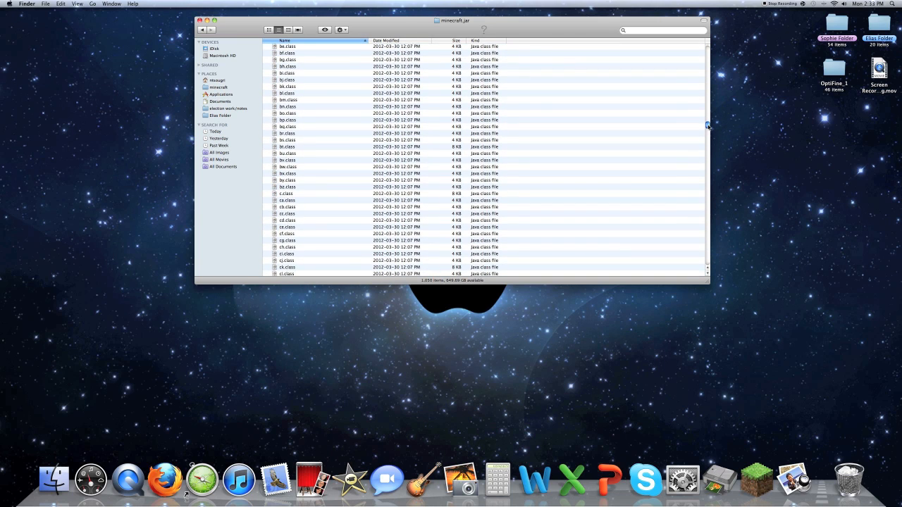
{"action": "scroll", "scroll_direction": "down", "scroll_amount": 3}
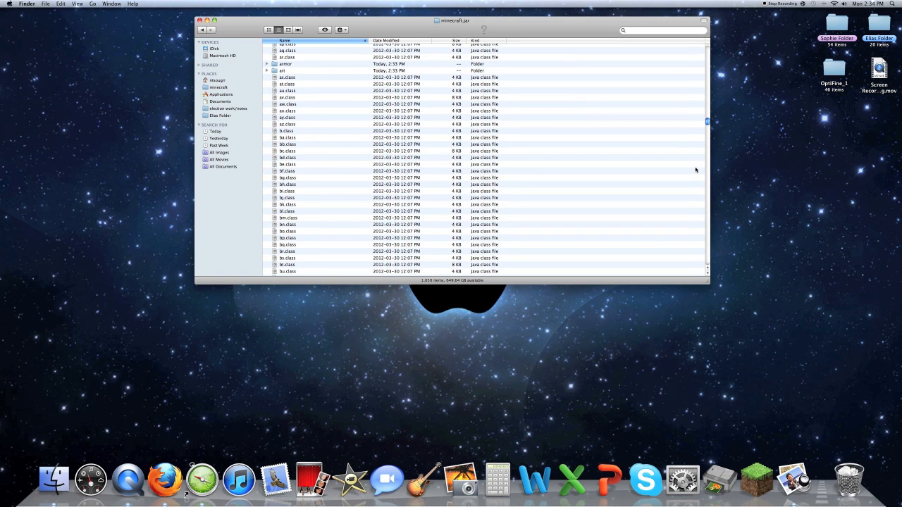
{"action": "scroll", "scroll_direction": "down", "scroll_amount": 3}
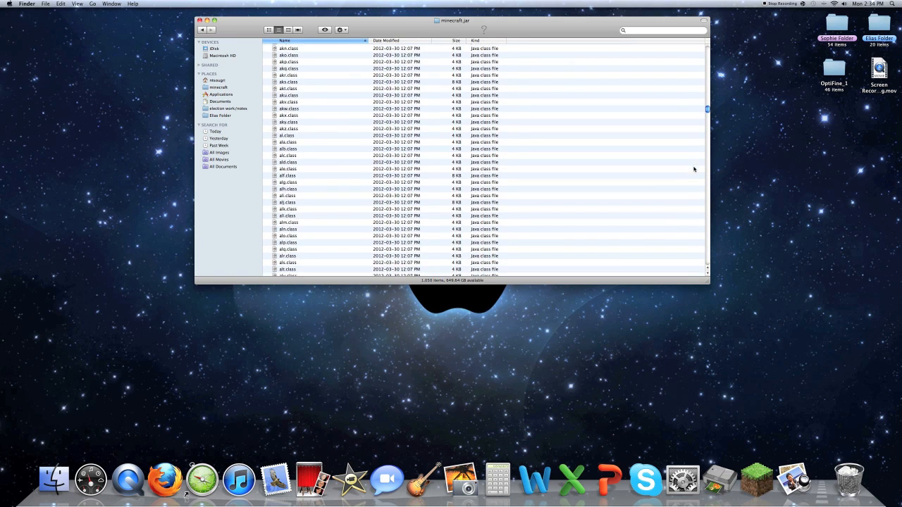
{"action": "scroll", "scroll_direction": "down", "scroll_amount": 3}
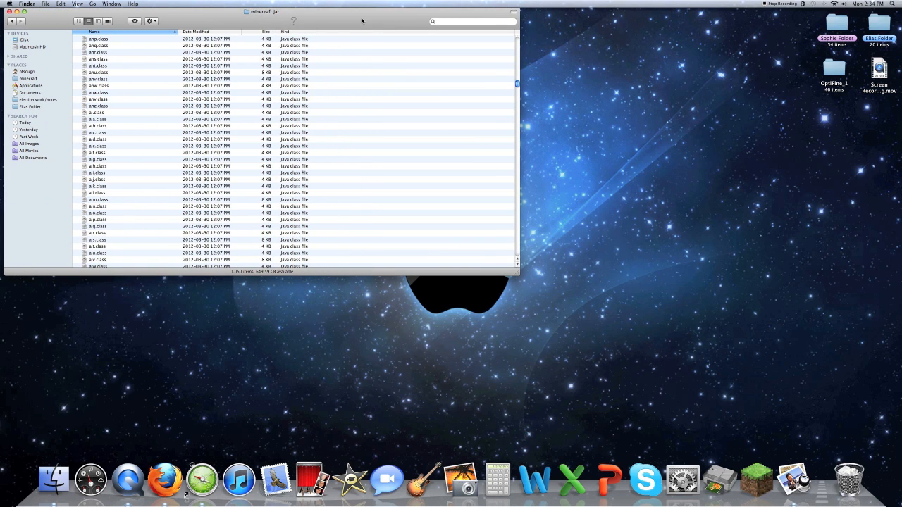
{"action": "left_click", "coordinate": [834, 68]}
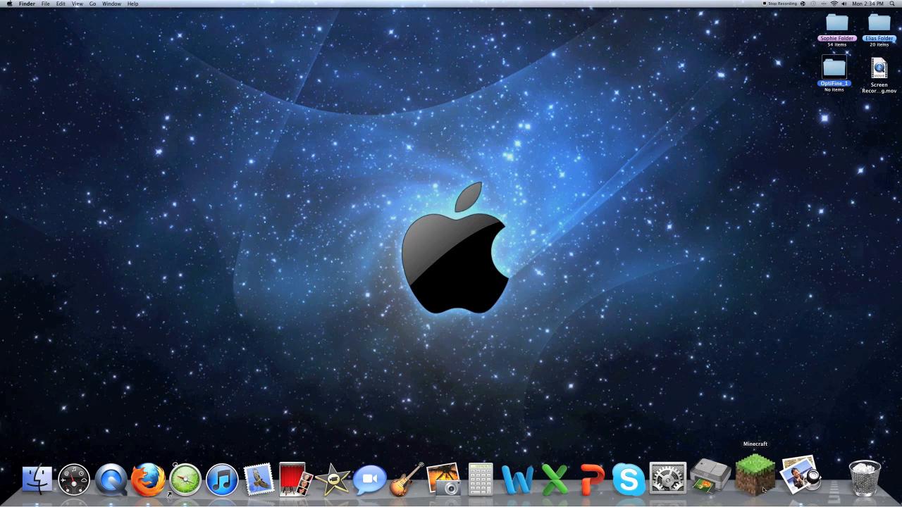
Step: Launch Minecraft 1.2.5 from the Dock, log in and enter a singleplayer world
{"action": "left_click", "coordinate": [754, 479]}
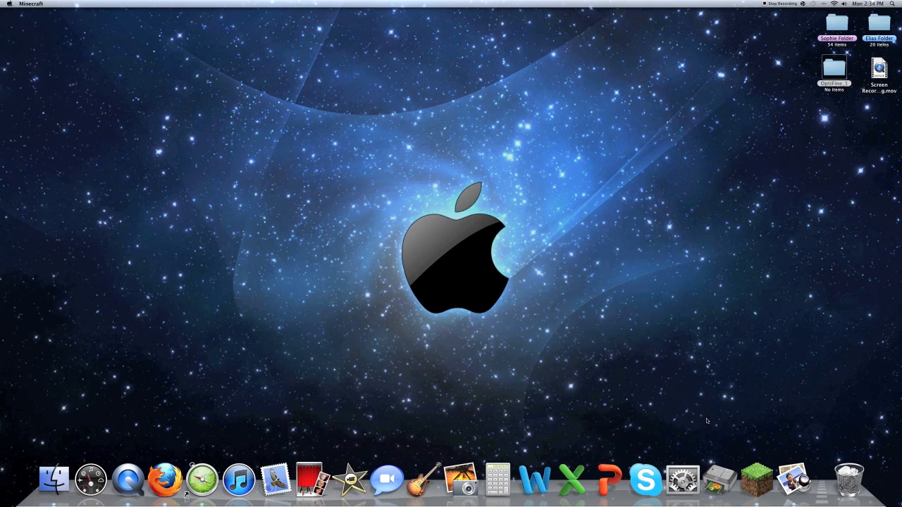
{"action": "left_click", "coordinate": [754, 482]}
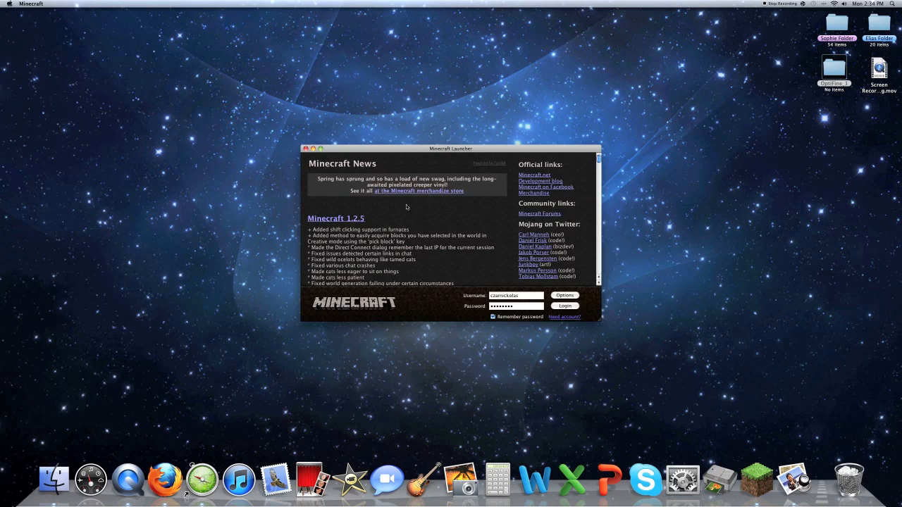
{"action": "left_click", "coordinate": [319, 148]}
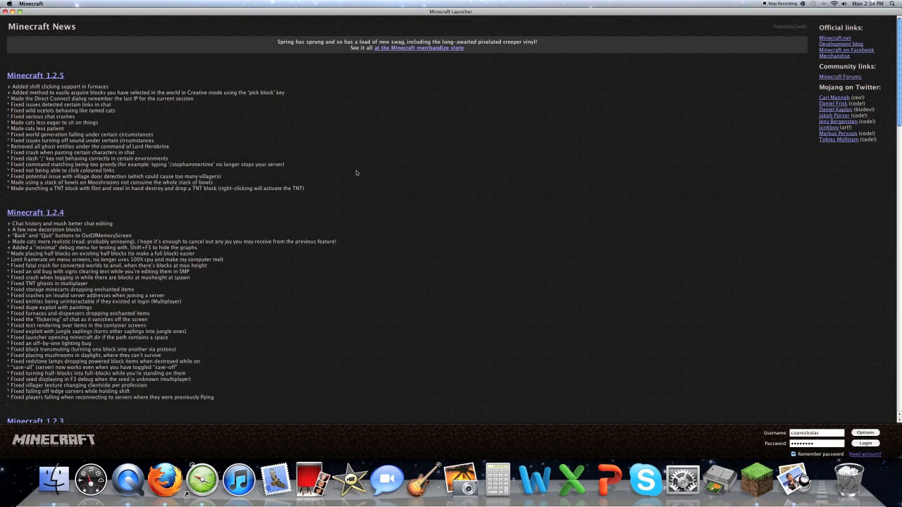
{"action": "left_click", "coordinate": [865, 442]}
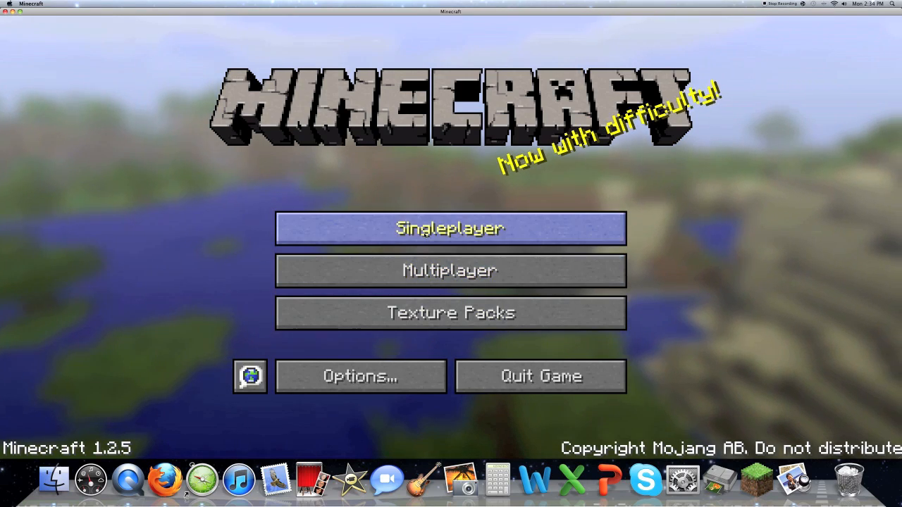
{"action": "left_click", "coordinate": [449, 228]}
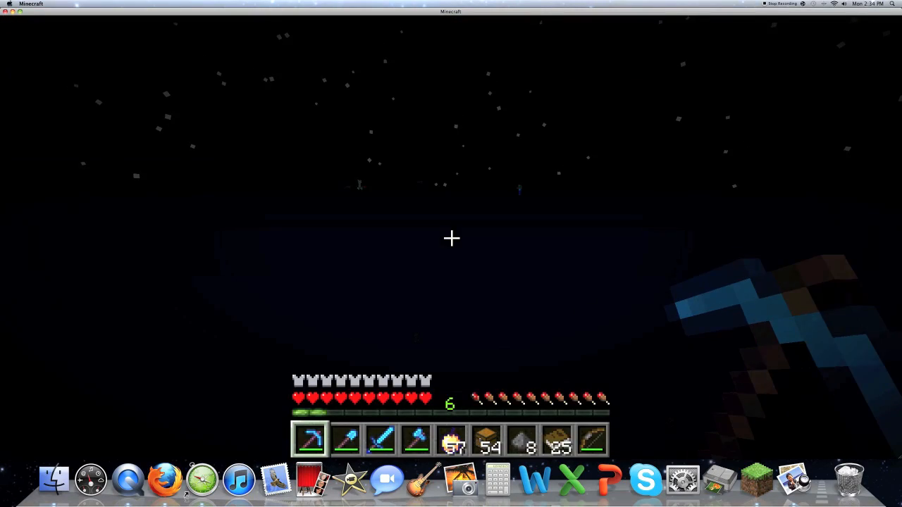
Step: Review OptiFine's Video Settings like Fog and Fog Start, then return to the Options screen
{"action": "key", "text": "e"}
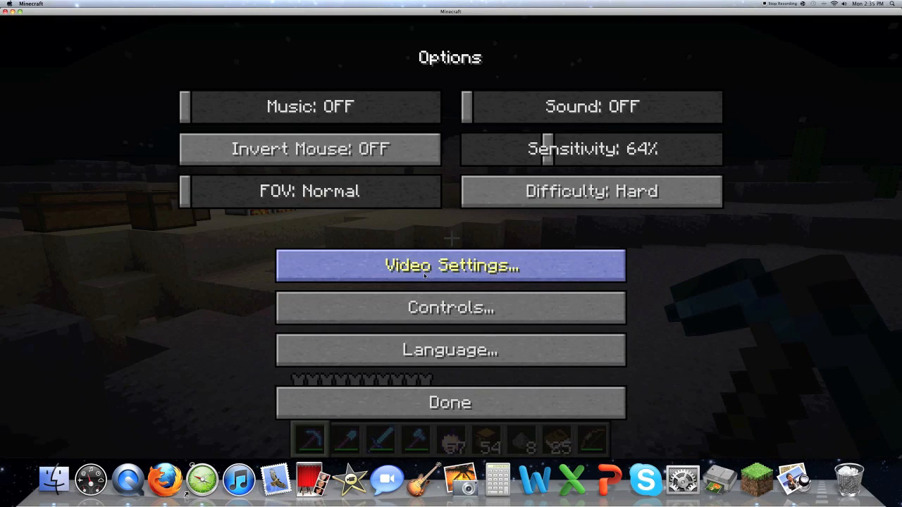
{"action": "left_click", "coordinate": [451, 265]}
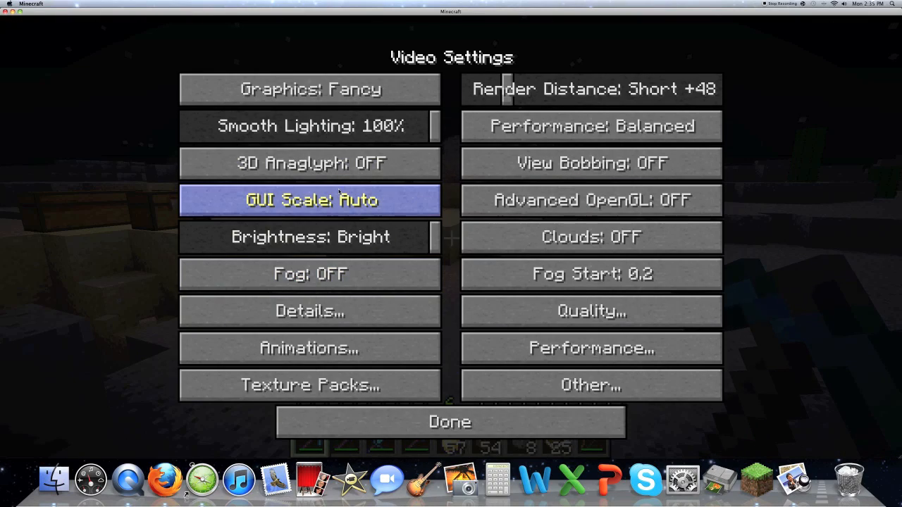
{"action": "mouse_move", "coordinate": [310, 237]}
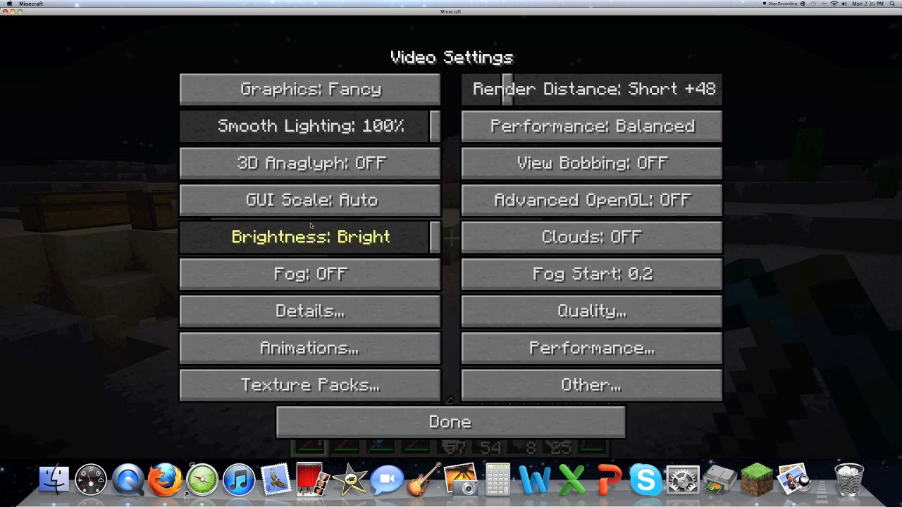
{"action": "mouse_move", "coordinate": [591, 237]}
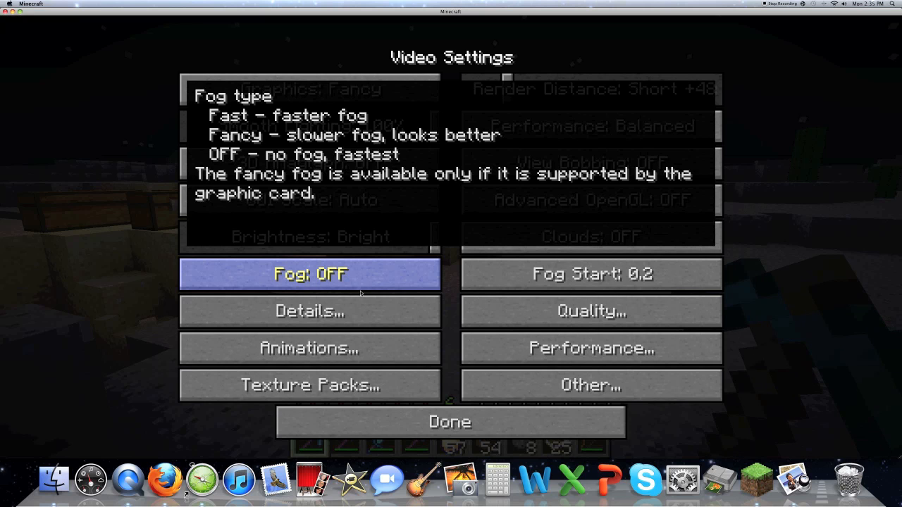
{"action": "left_click", "coordinate": [449, 421]}
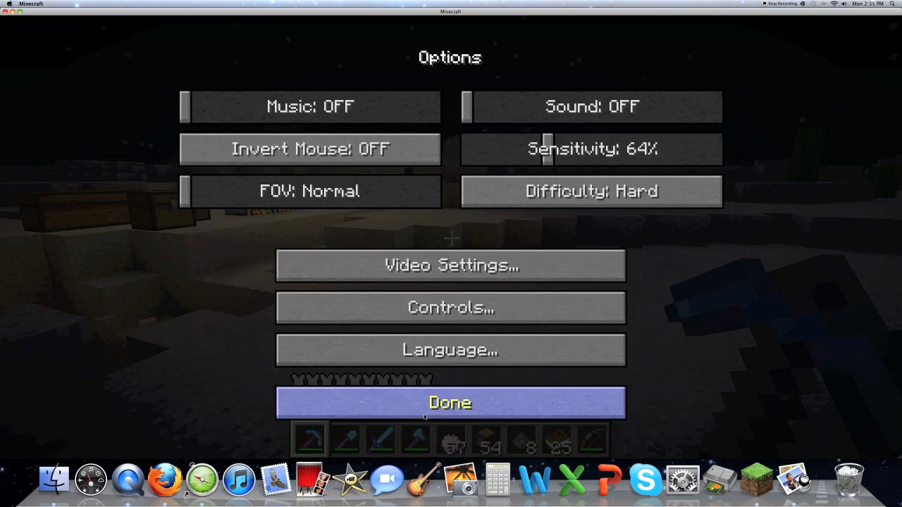
{"action": "left_click", "coordinate": [450, 307]}
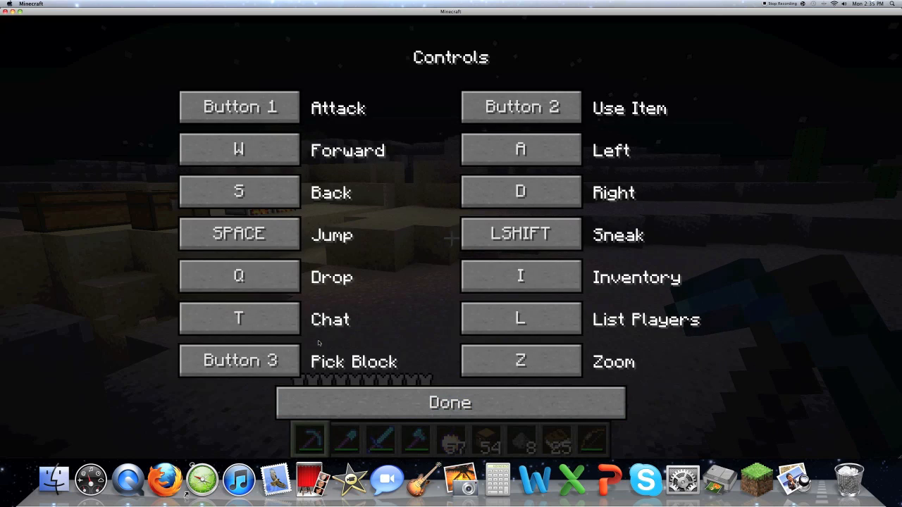
{"action": "left_click", "coordinate": [520, 361]}
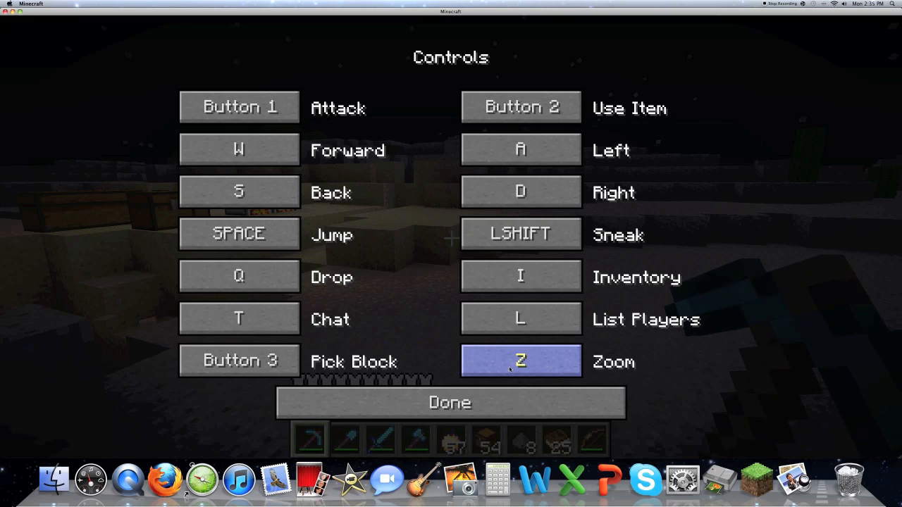
{"action": "left_click", "coordinate": [449, 403]}
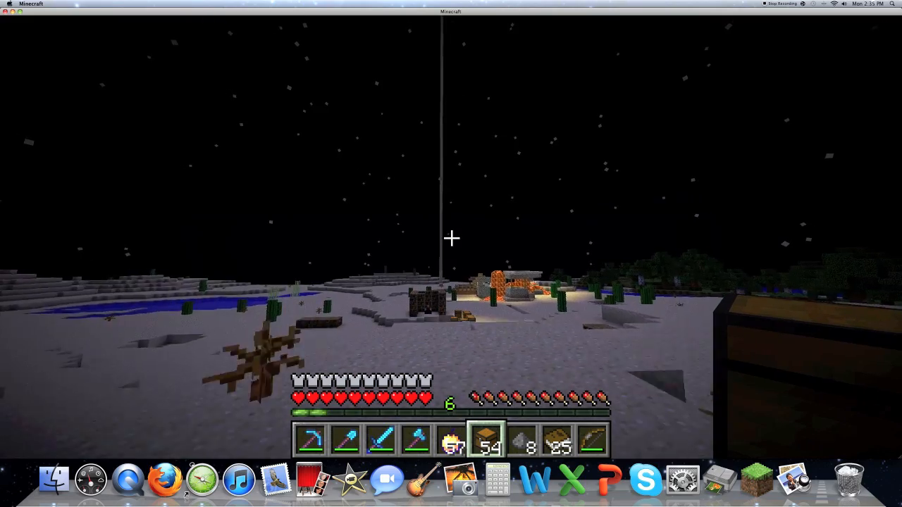
{"action": "mouse_move", "coordinate": [451, 240]}
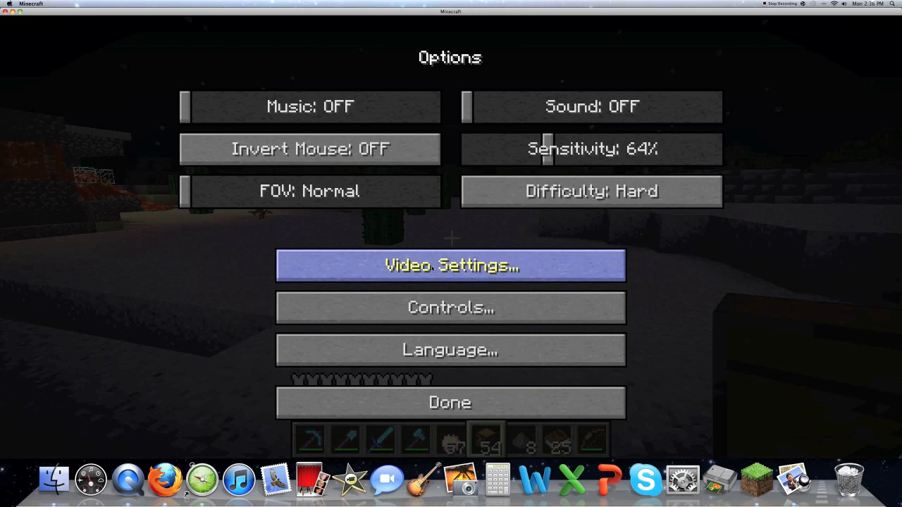
Step: Adjust Smooth Lighting in Video Settings and resume playing the night world
{"action": "left_click", "coordinate": [450, 265]}
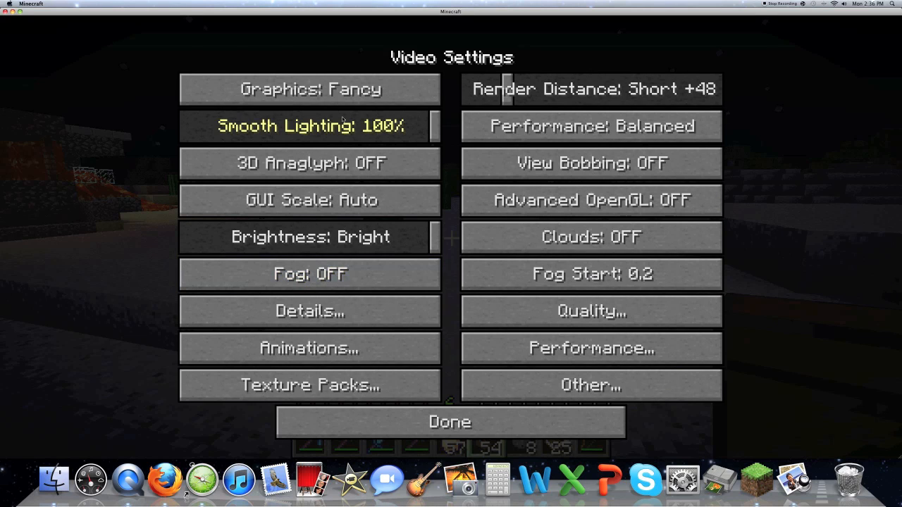
{"action": "mouse_move", "coordinate": [411, 126]}
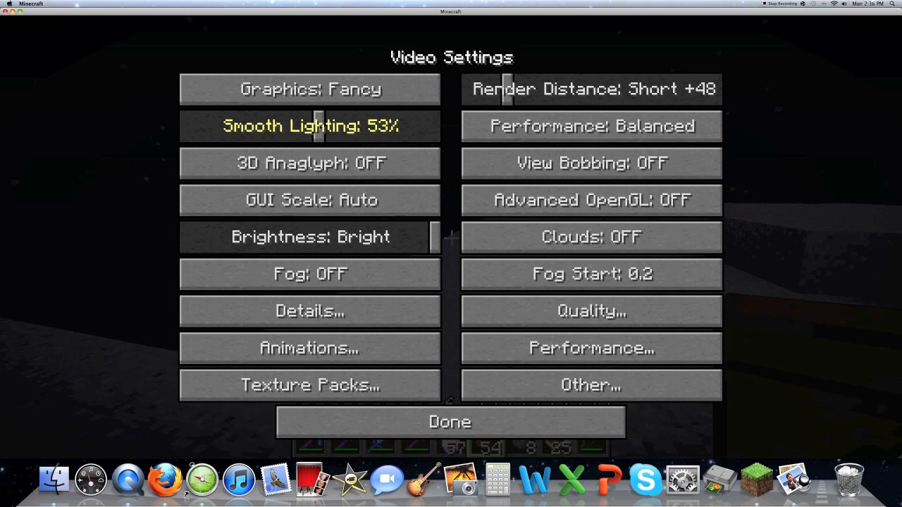
{"action": "left_click_drag", "start_coordinate": [316, 127], "coordinate": [430, 127]}
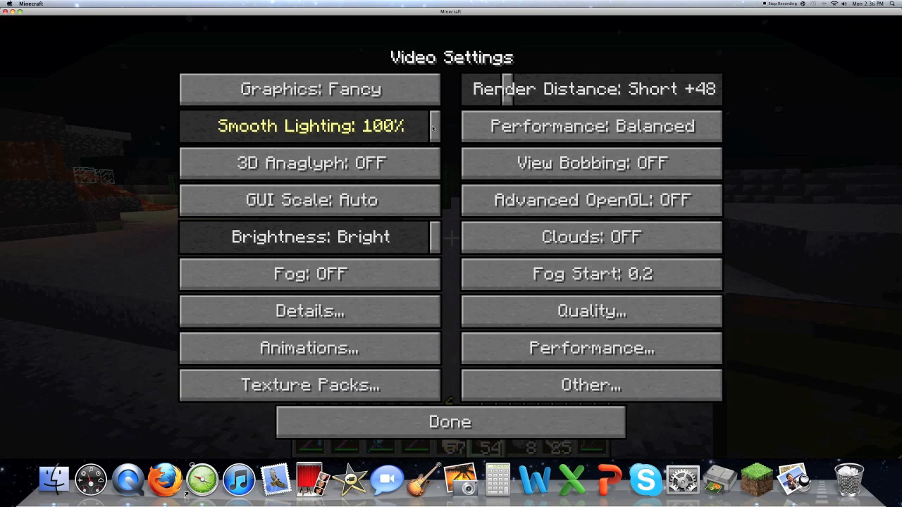
{"action": "mouse_move", "coordinate": [434, 126]}
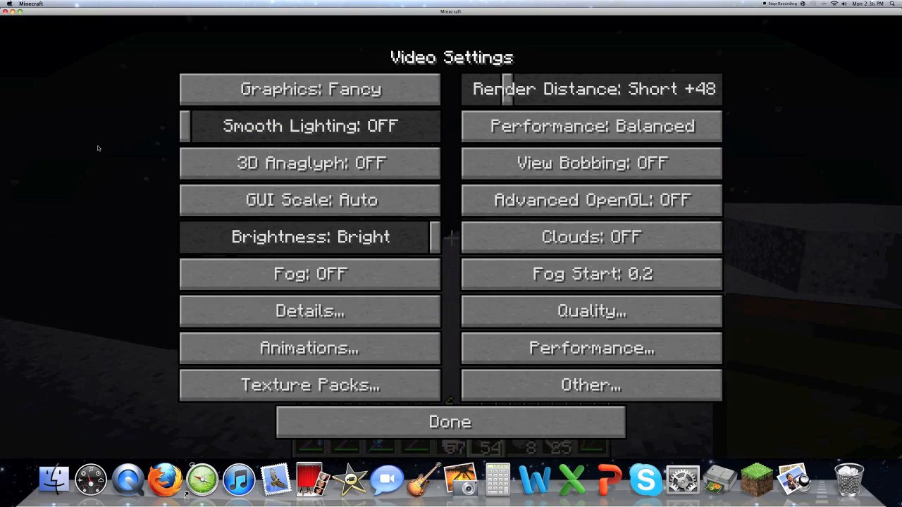
{"action": "left_click", "coordinate": [450, 421]}
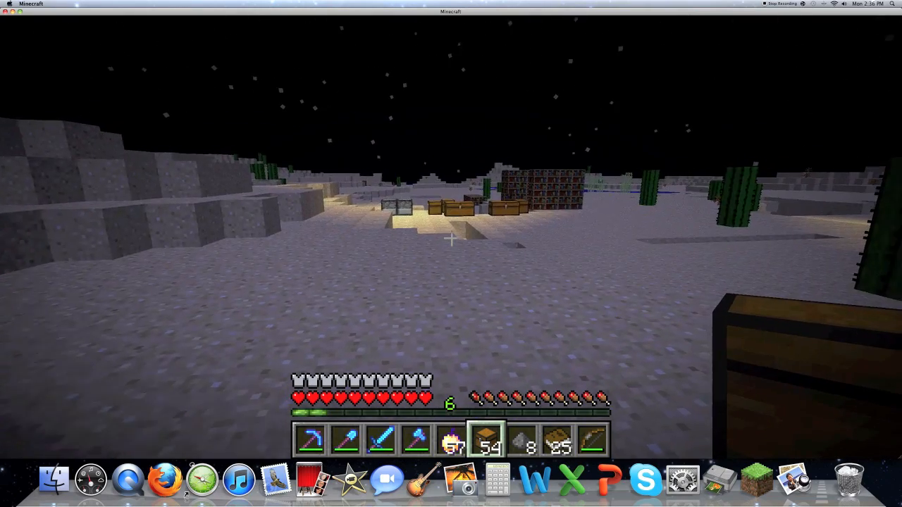
Step: Set Smooth Lighting to 100% and Render Distance to Normal +48, browsing the Animation Settings
{"action": "key", "text": "escape"}
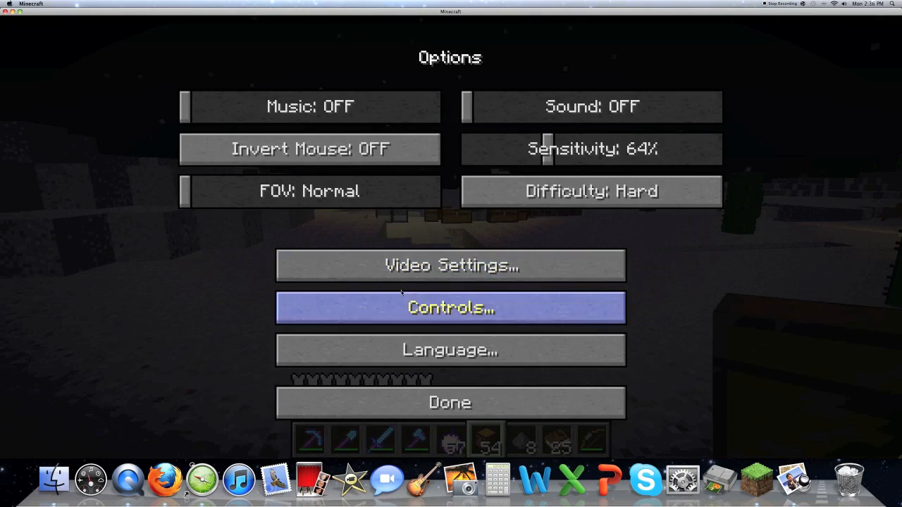
{"action": "left_click", "coordinate": [449, 264]}
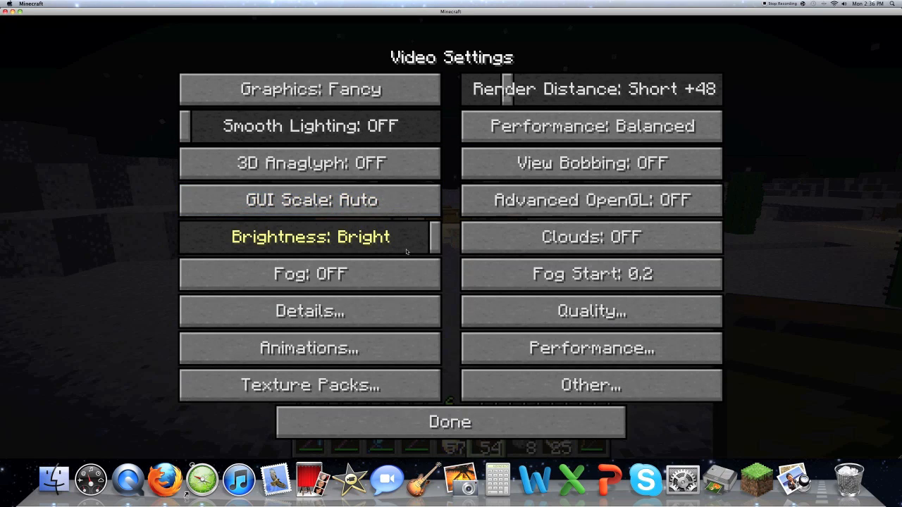
{"action": "left_click", "coordinate": [308, 125]}
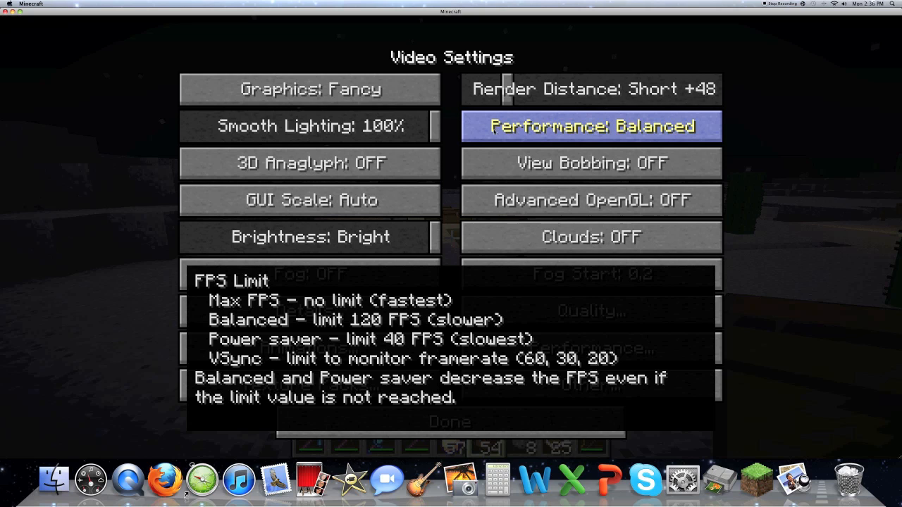
{"action": "mouse_move", "coordinate": [590, 88]}
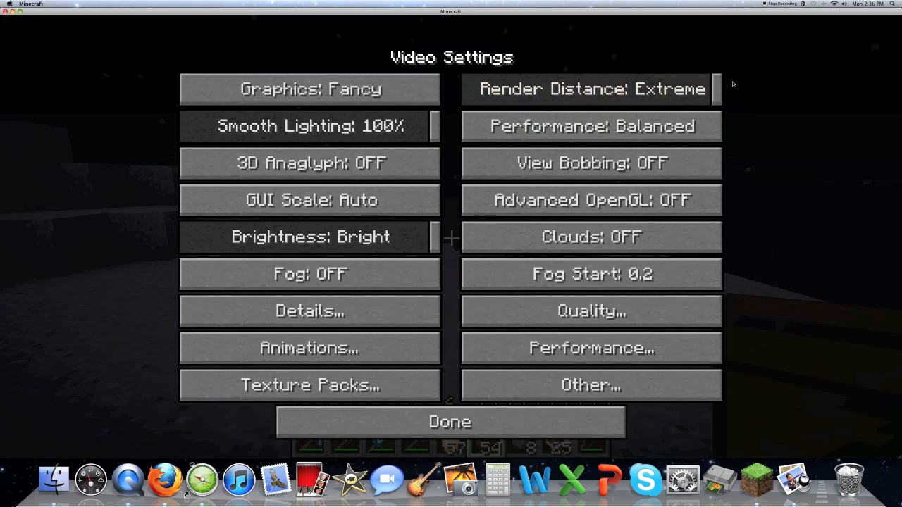
{"action": "left_click", "coordinate": [590, 89]}
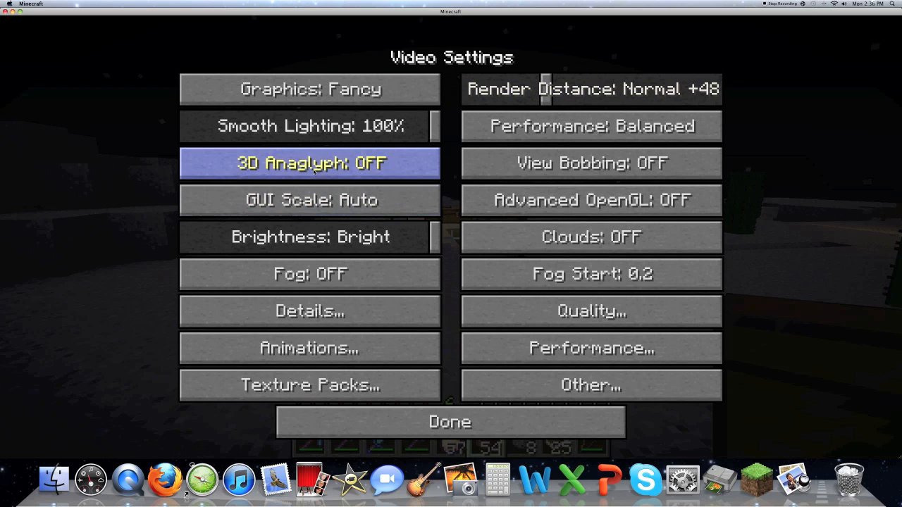
{"action": "mouse_move", "coordinate": [308, 274]}
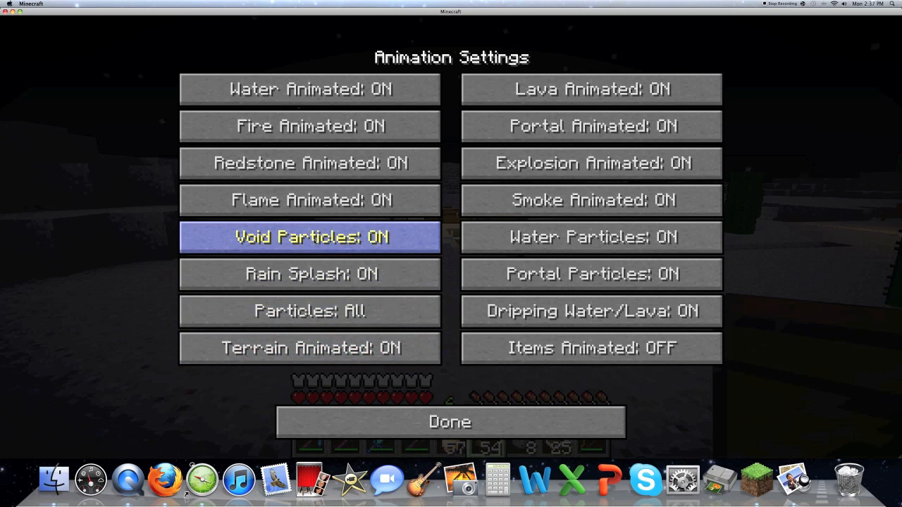
{"action": "mouse_move", "coordinate": [308, 200]}
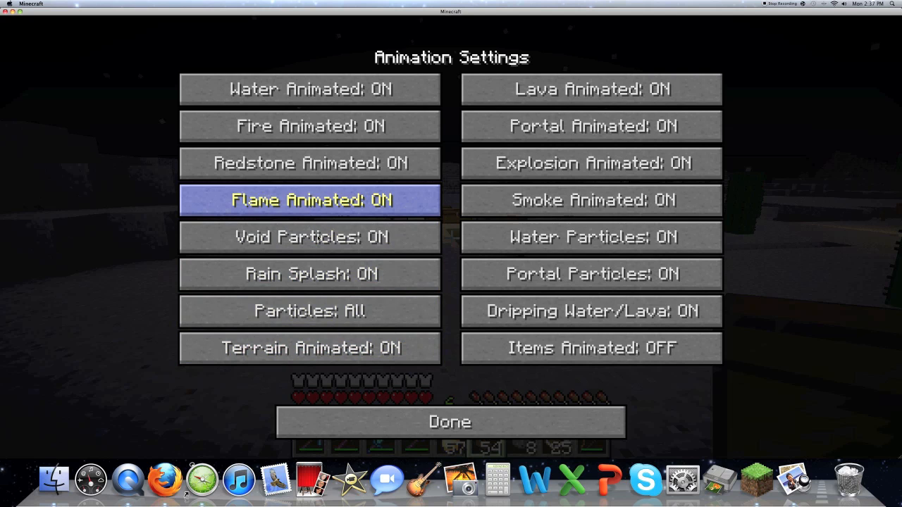
{"action": "left_click", "coordinate": [449, 421]}
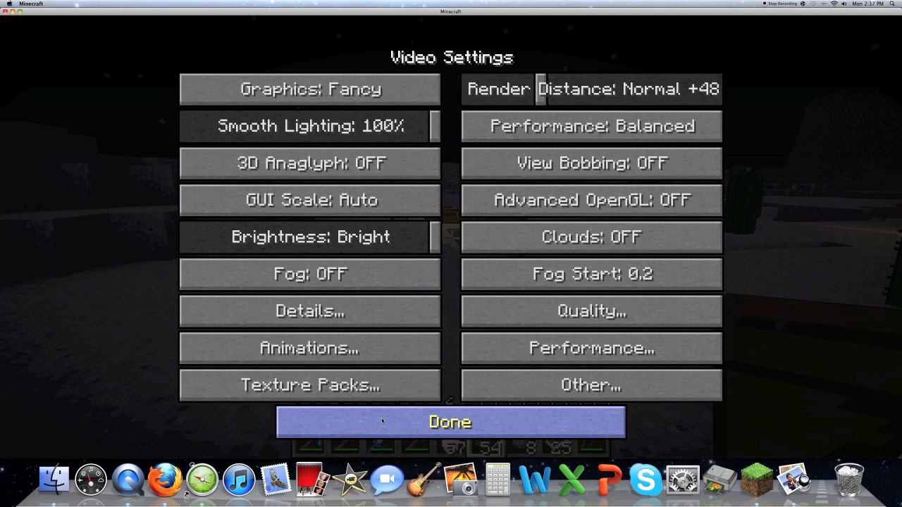
Step: Resume the night world from Video Settings, then pause with Escape and reopen the Options screen
{"action": "left_click", "coordinate": [449, 423]}
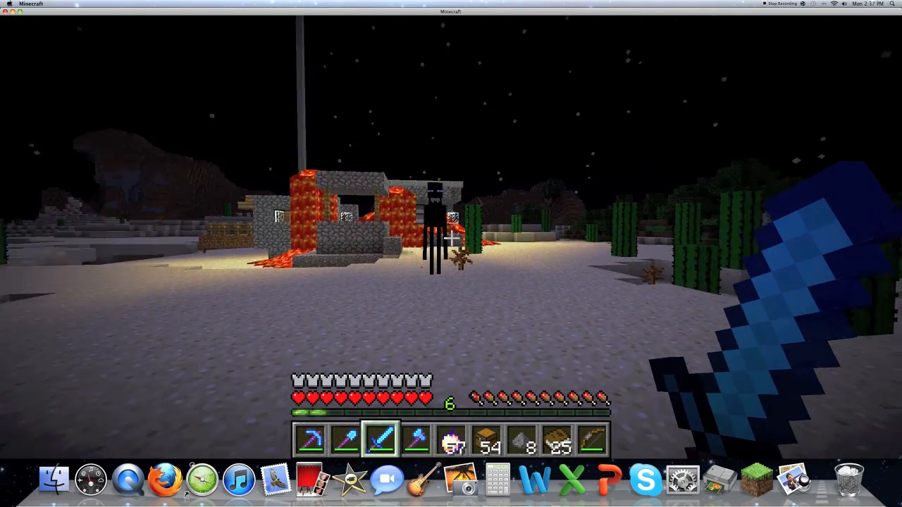
{"action": "key", "text": "Escape"}
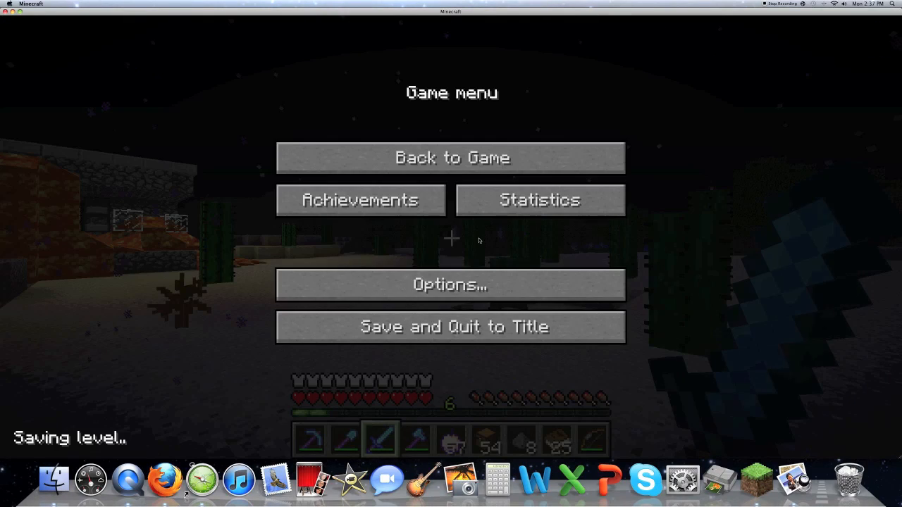
{"action": "left_click", "coordinate": [451, 285]}
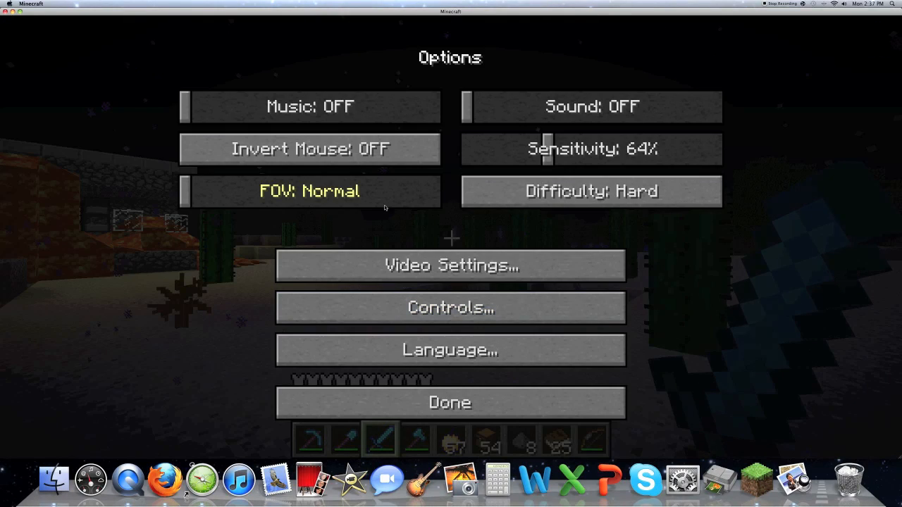
Step: Read the Smooth FPS and Load Far tooltips in Performance Settings, returning to Video Settings
{"action": "left_click", "coordinate": [451, 264]}
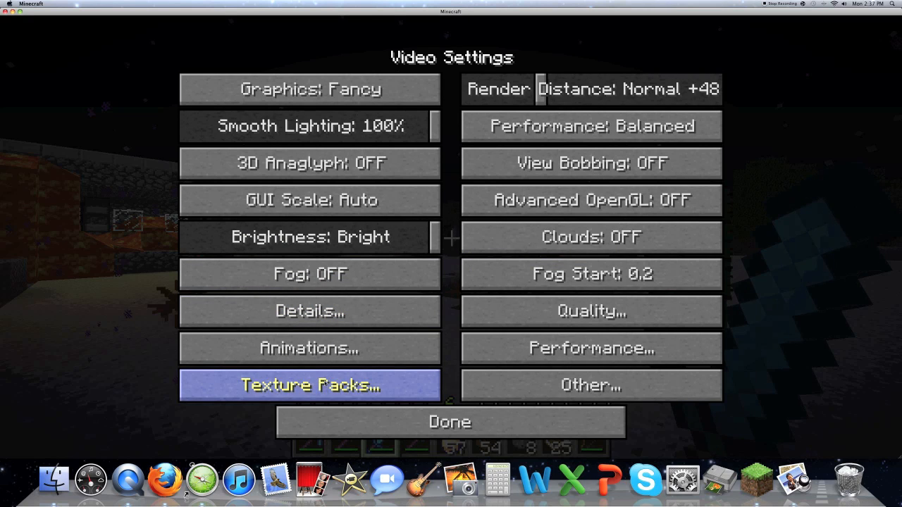
{"action": "mouse_move", "coordinate": [590, 311]}
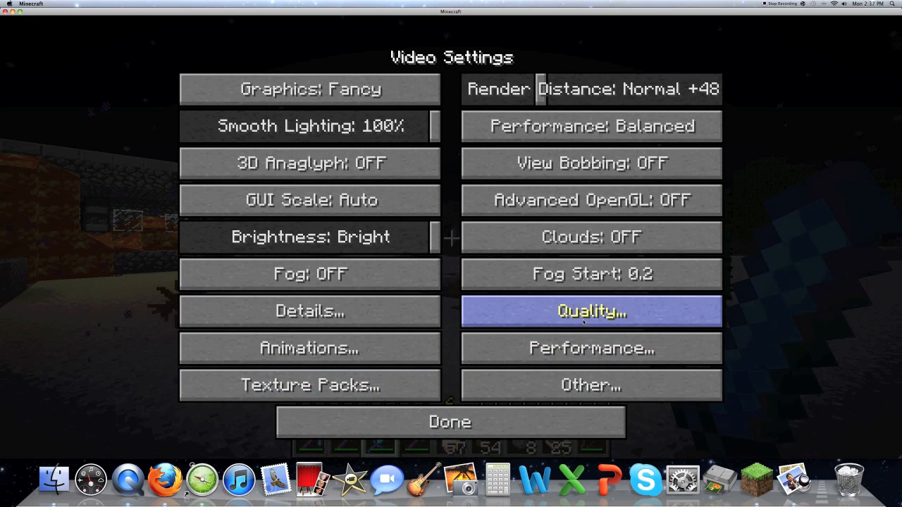
{"action": "left_click", "coordinate": [590, 348]}
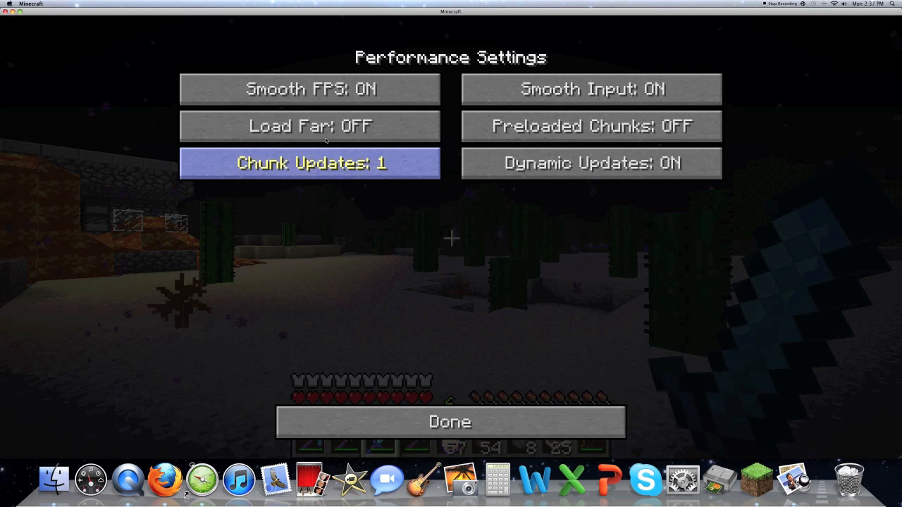
{"action": "mouse_move", "coordinate": [310, 88]}
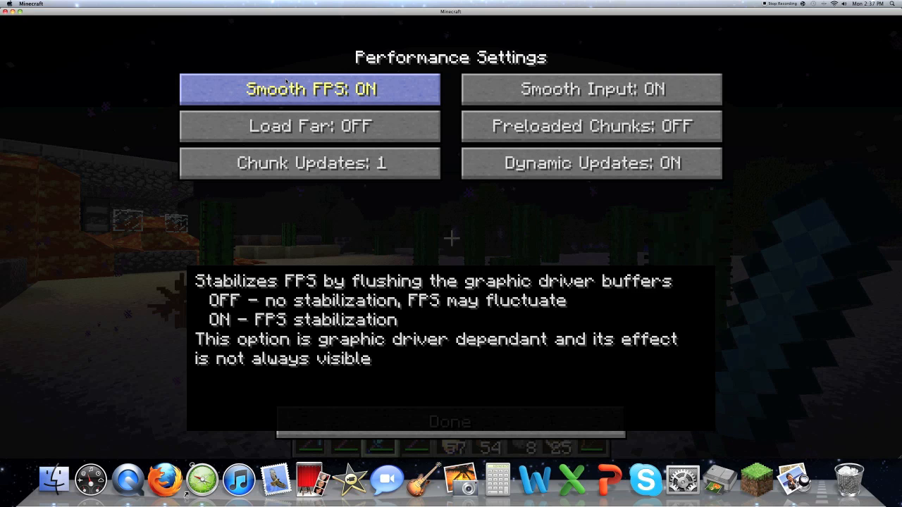
{"action": "mouse_move", "coordinate": [310, 126]}
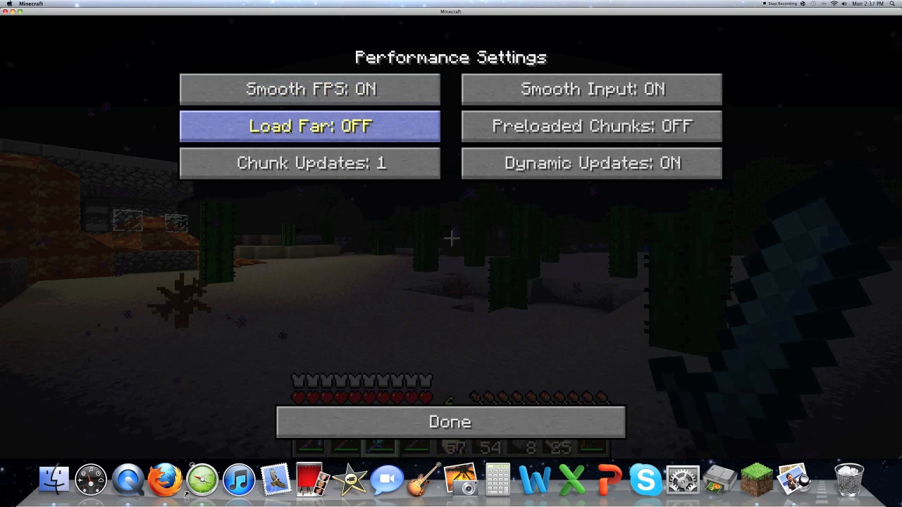
{"action": "mouse_move", "coordinate": [288, 134]}
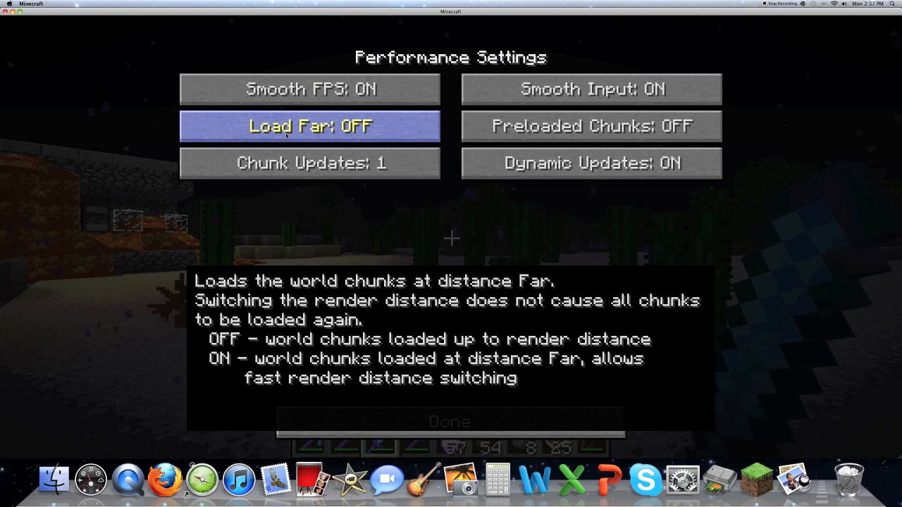
{"action": "mouse_move", "coordinate": [310, 164]}
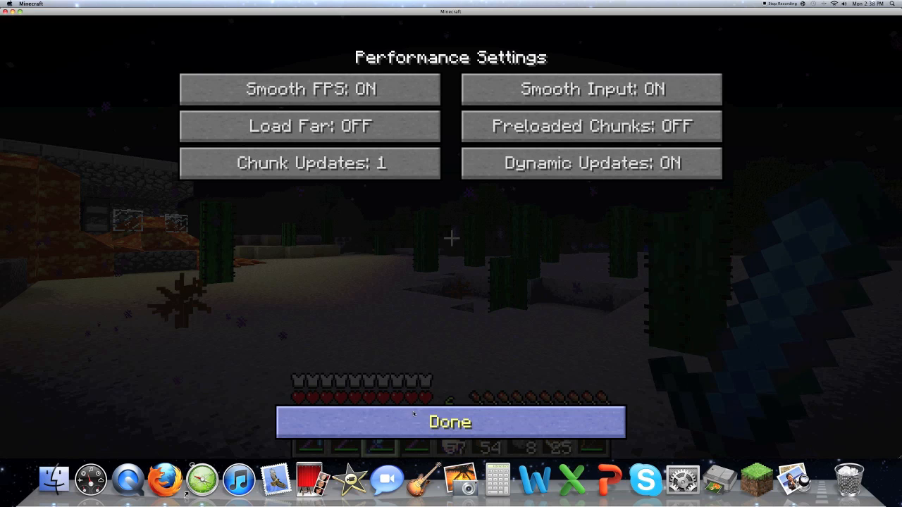
{"action": "left_click", "coordinate": [449, 421]}
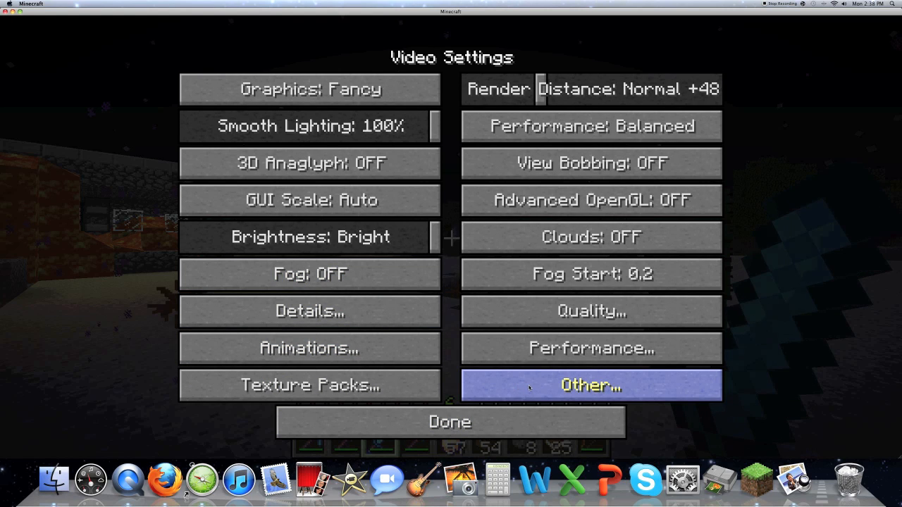
{"action": "mouse_move", "coordinate": [592, 311]}
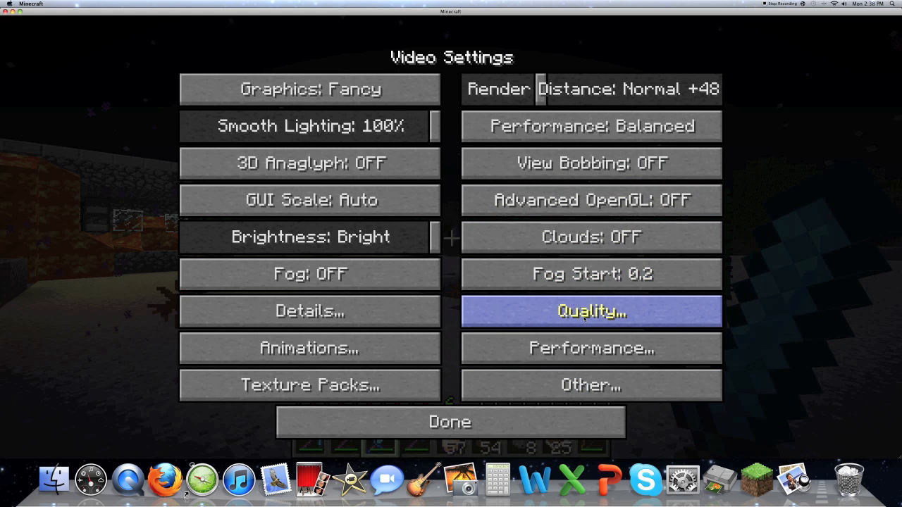
{"action": "left_click", "coordinate": [591, 311]}
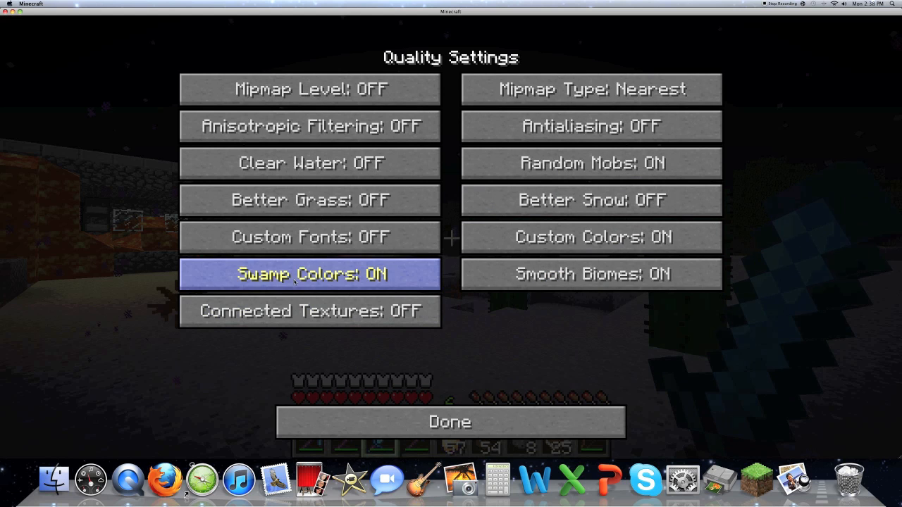
{"action": "mouse_move", "coordinate": [308, 163]}
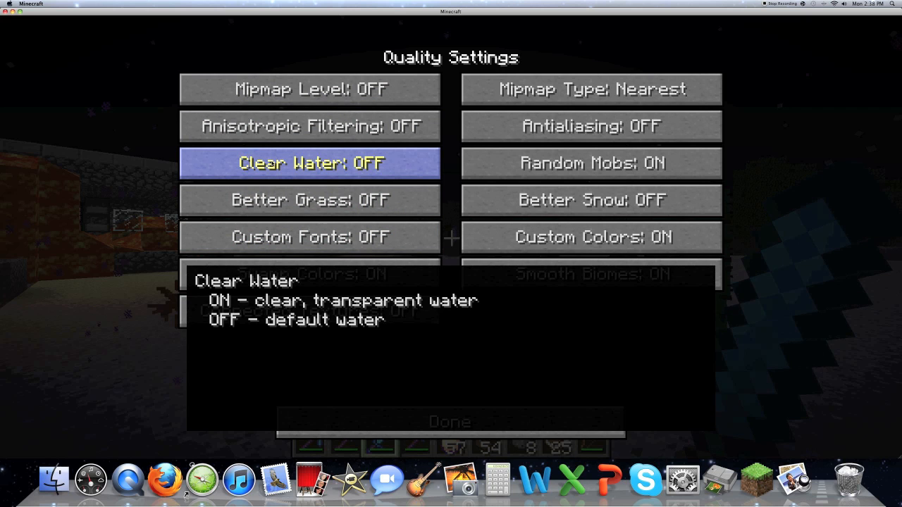
{"action": "mouse_move", "coordinate": [310, 200]}
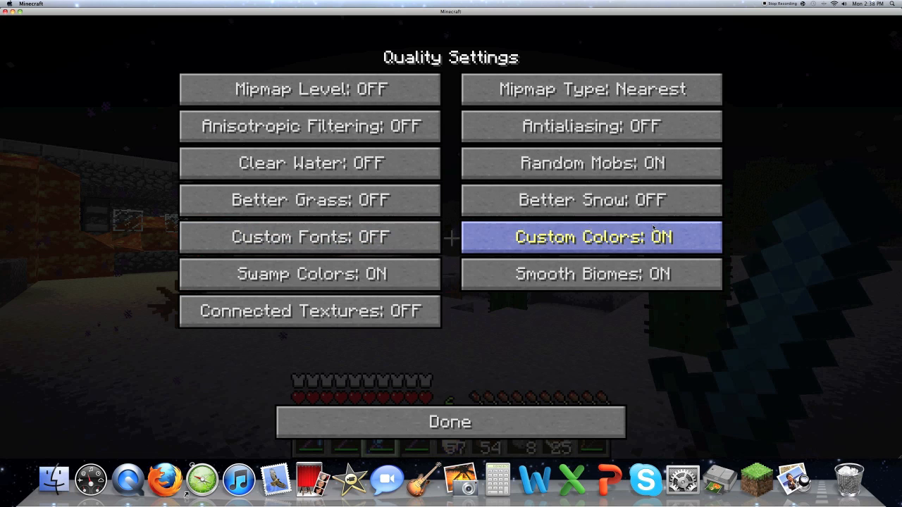
{"action": "mouse_move", "coordinate": [513, 405]}
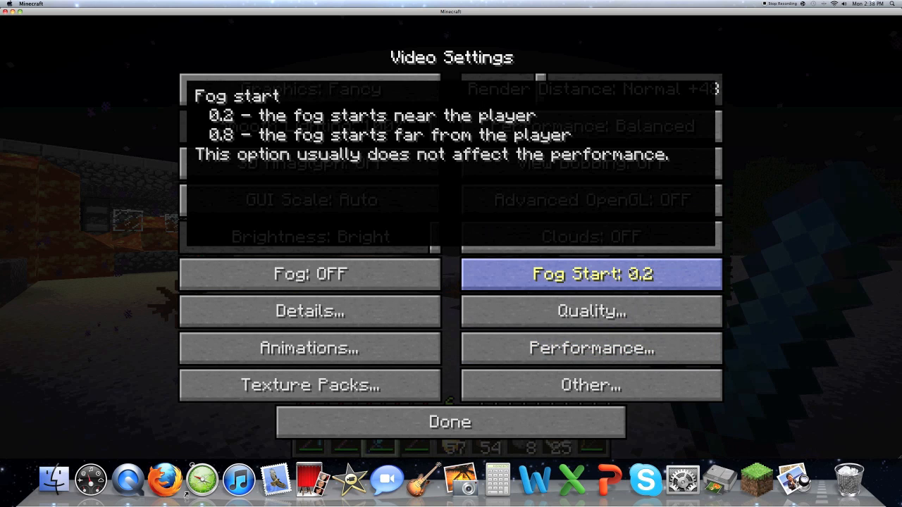
{"action": "mouse_move", "coordinate": [590, 311]}
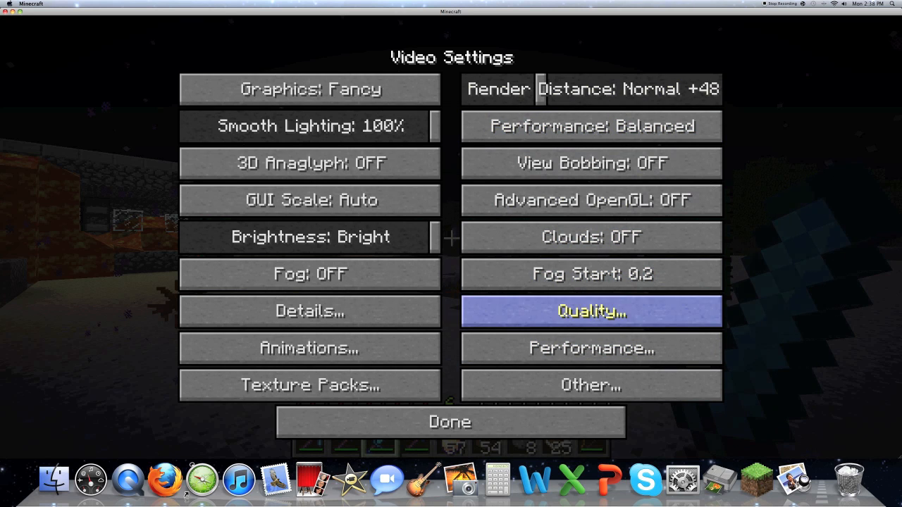
Step: Close the settings with Done and return to the night desert world via Back to Game
{"action": "left_click", "coordinate": [450, 421]}
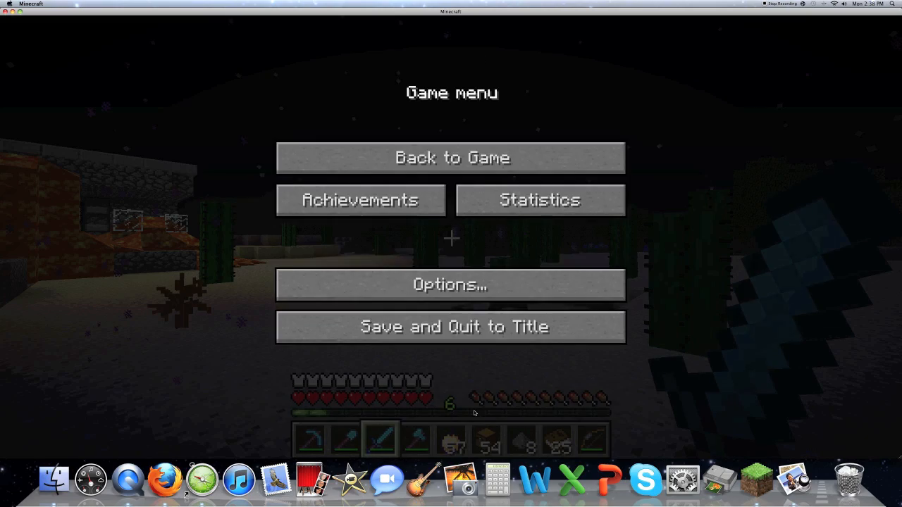
{"action": "left_click", "coordinate": [451, 158]}
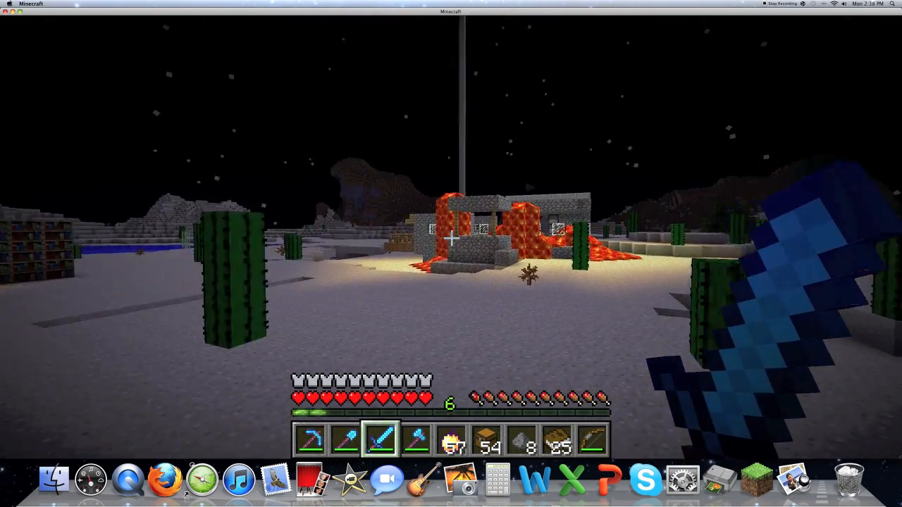
{"action": "mouse_move", "coordinate": [451, 240]}
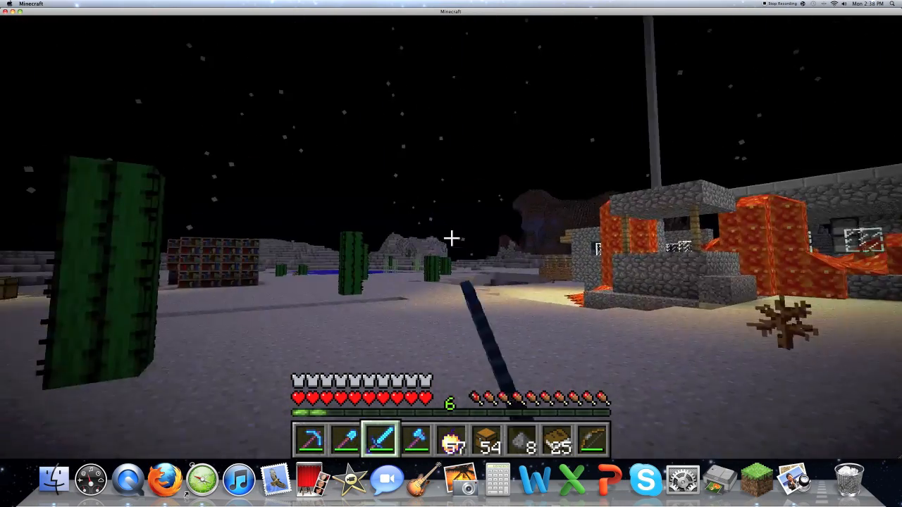